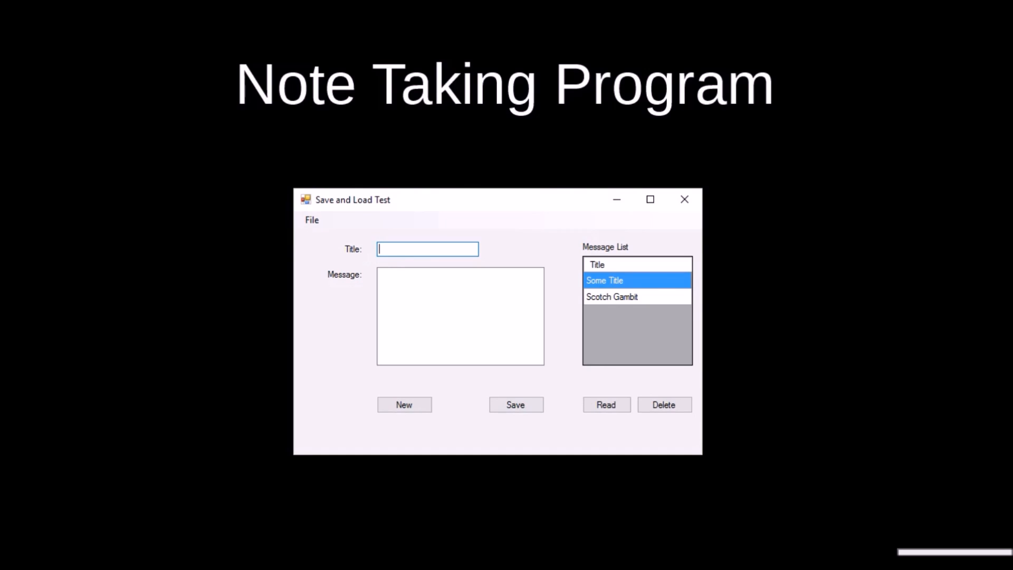
Save a new note titled 'My title' with a multi-line message in the demo app.
{"action": "type", "text": "My title"}
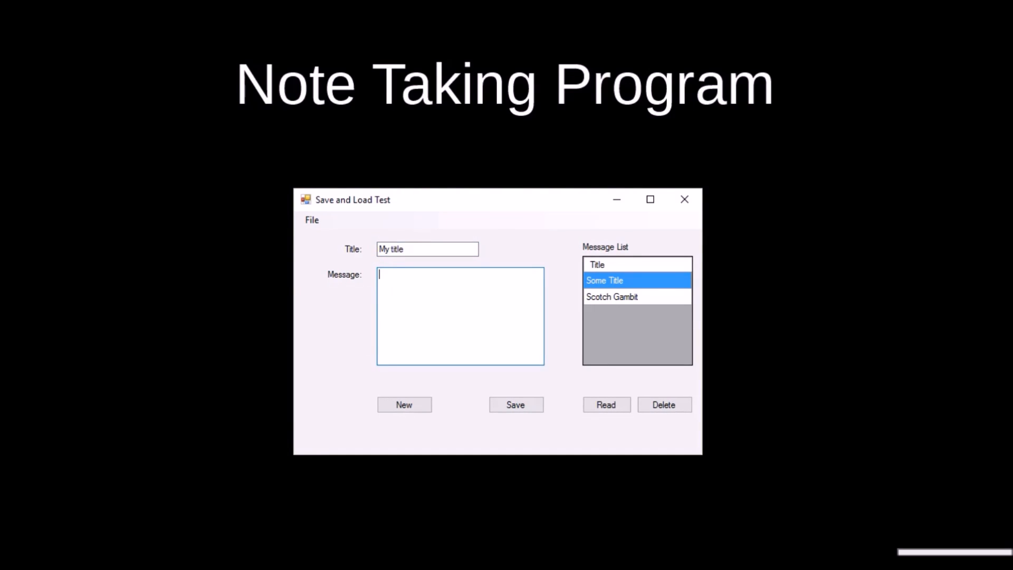
{"action": "type", "text": "Writ"}
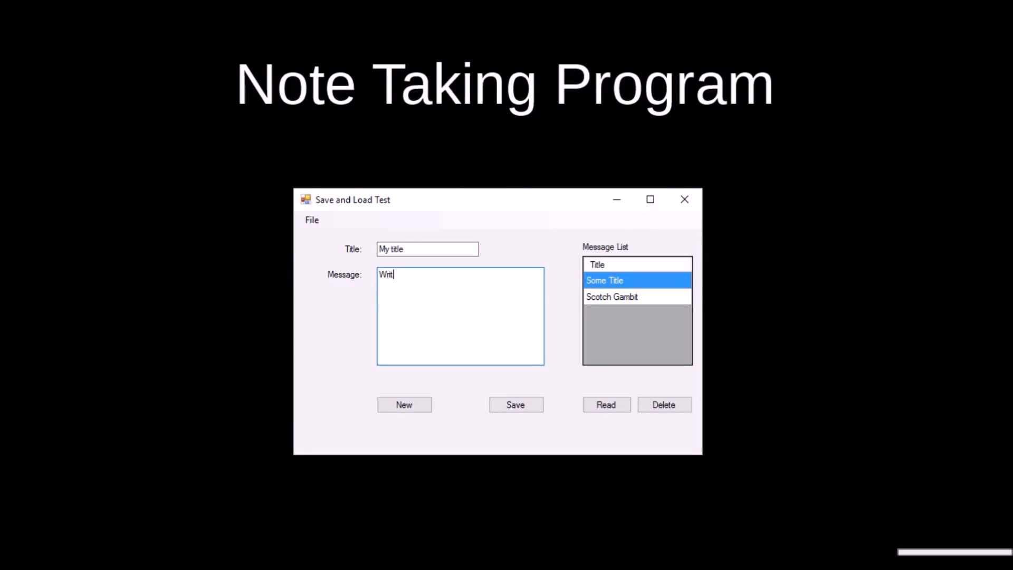
{"action": "type", "text": "e a biiiig message"}
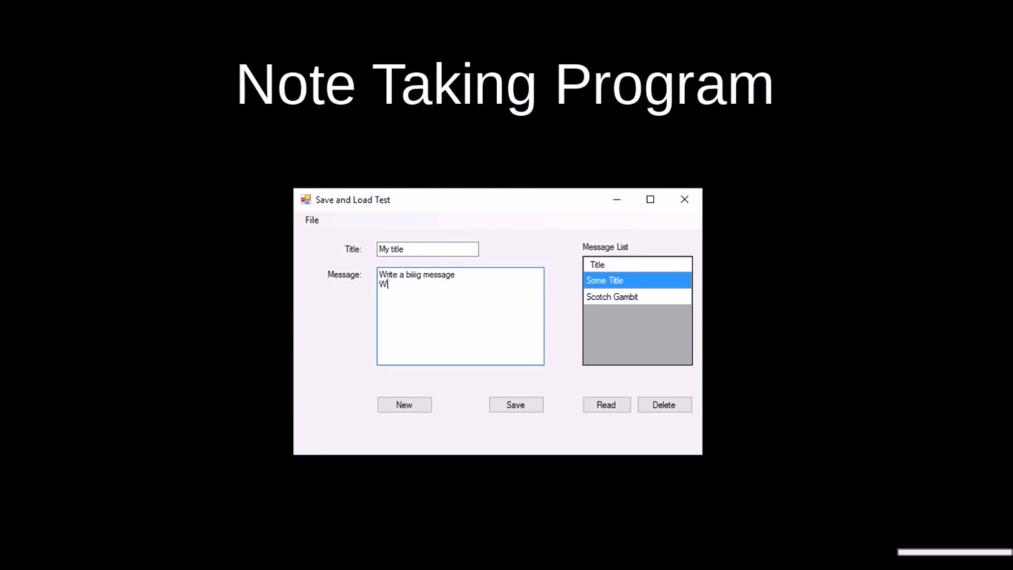
{"action": "type", "text": "ith multiple lines"}
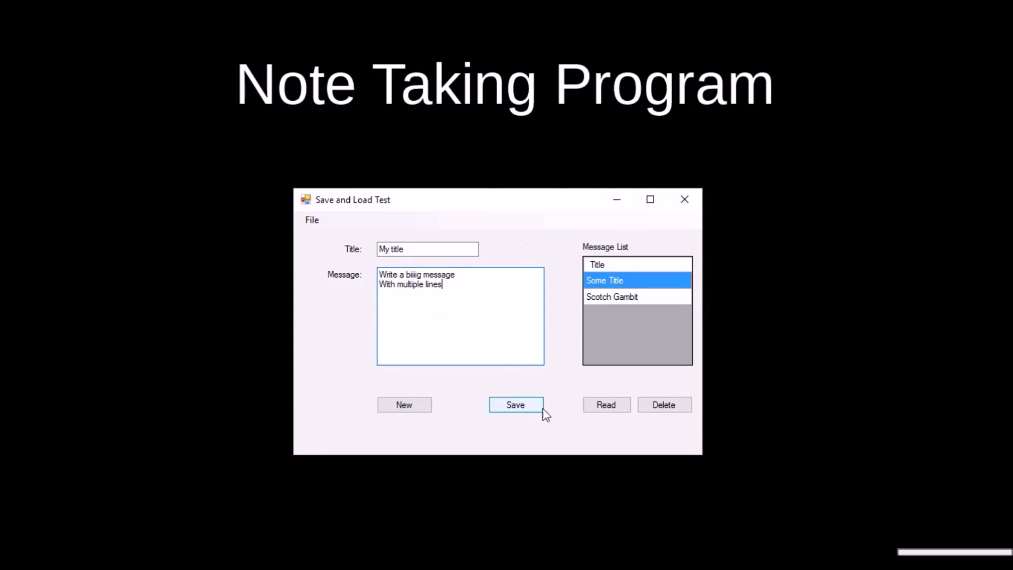
{"action": "left_click", "coordinate": [515, 405]}
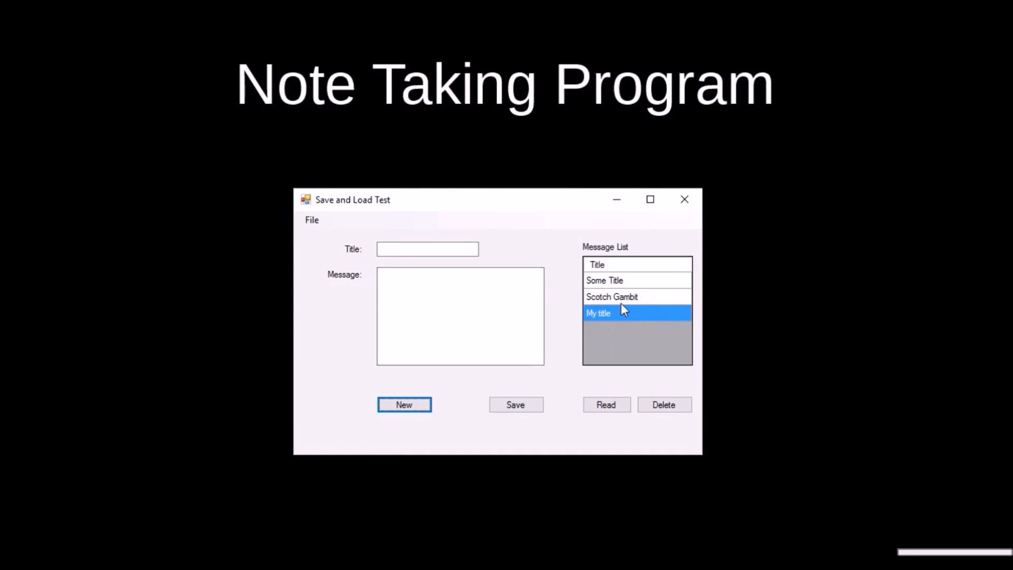
Read the Scotch Gambit note, then delete the Some Title note.
{"action": "left_click", "coordinate": [612, 297]}
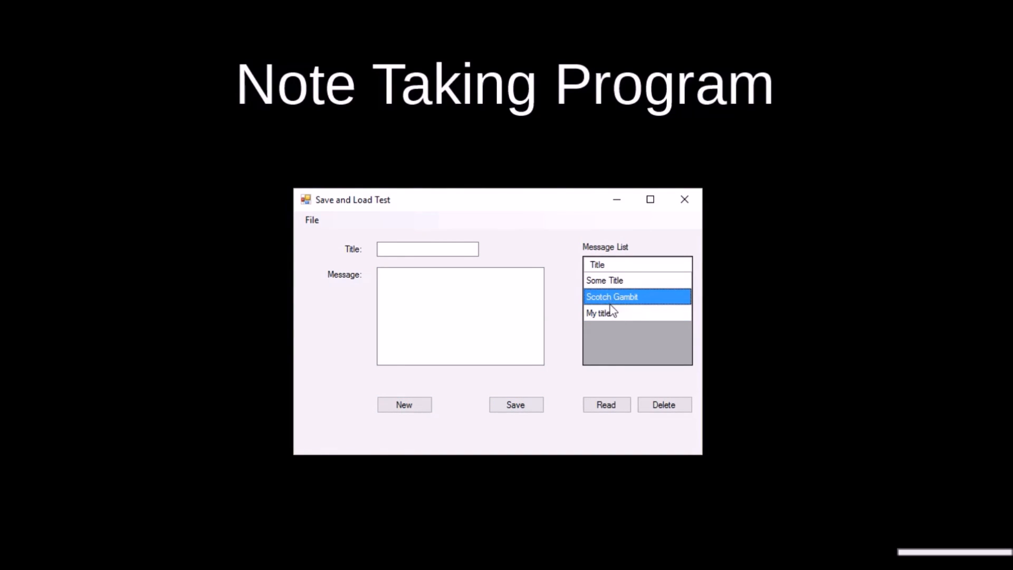
{"action": "left_click", "coordinate": [605, 404]}
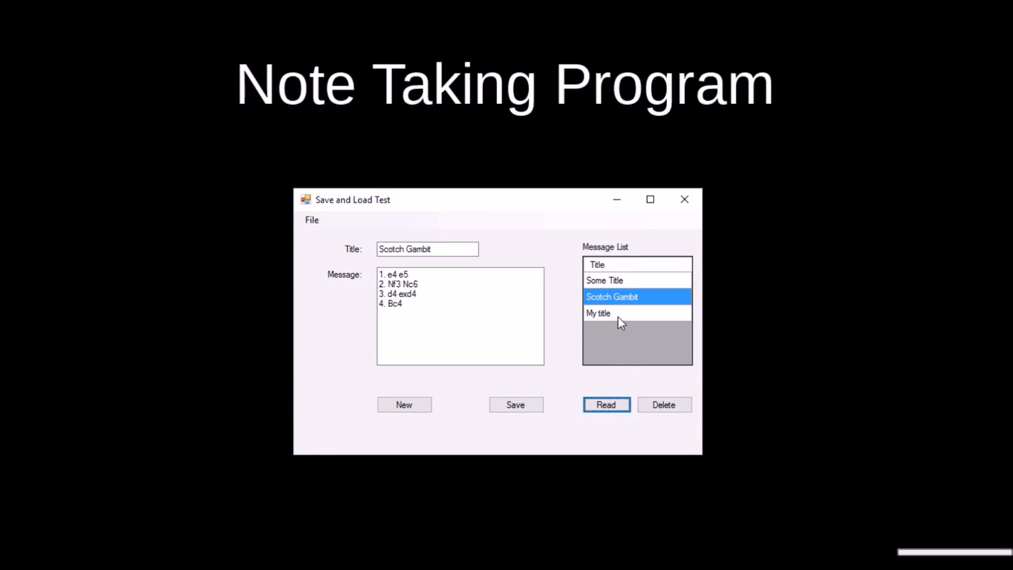
{"action": "left_click", "coordinate": [605, 280]}
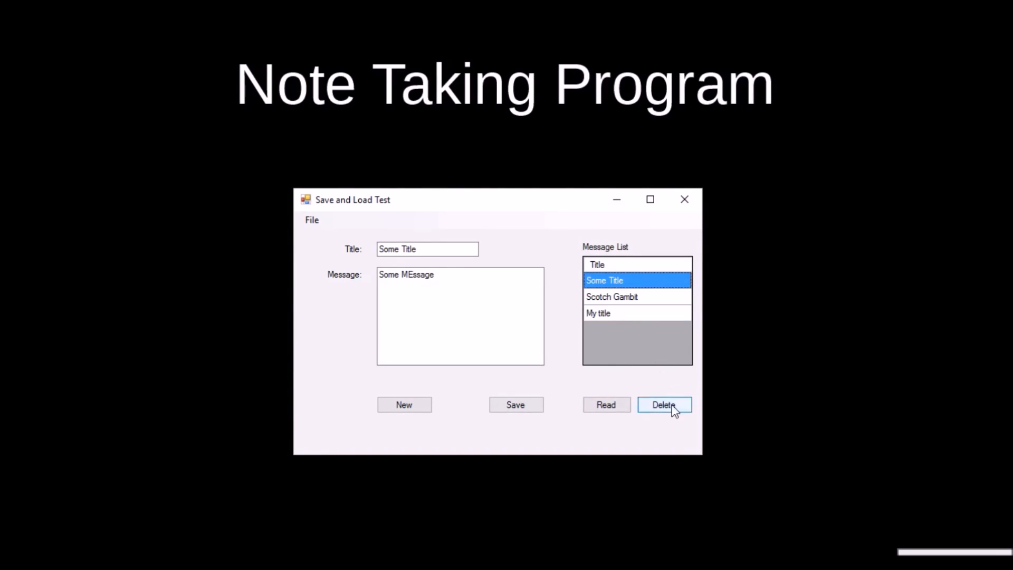
{"action": "left_click", "coordinate": [664, 405]}
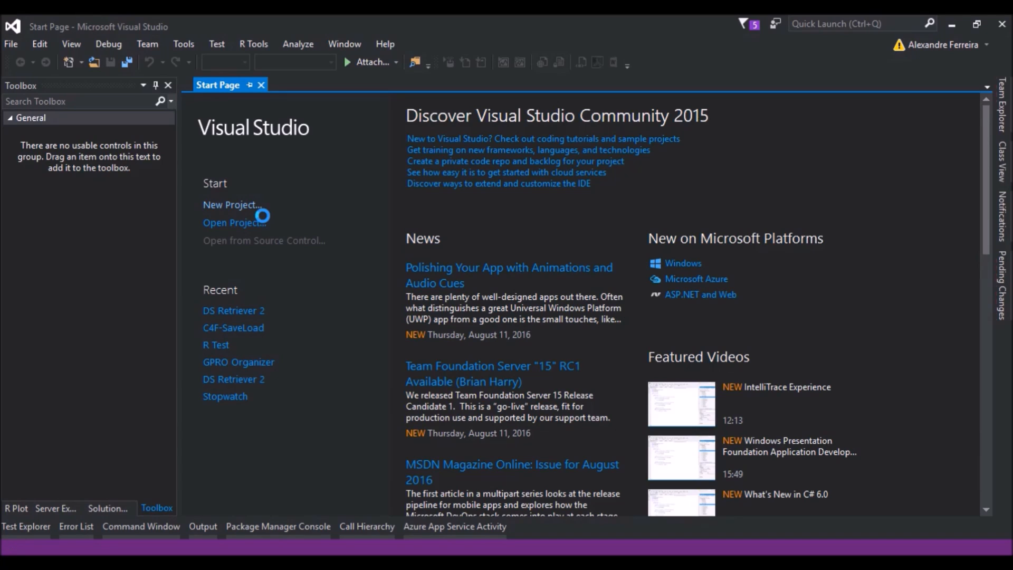
Create a new Windows Forms Application project named NoteTaking.
{"action": "left_click", "coordinate": [232, 205]}
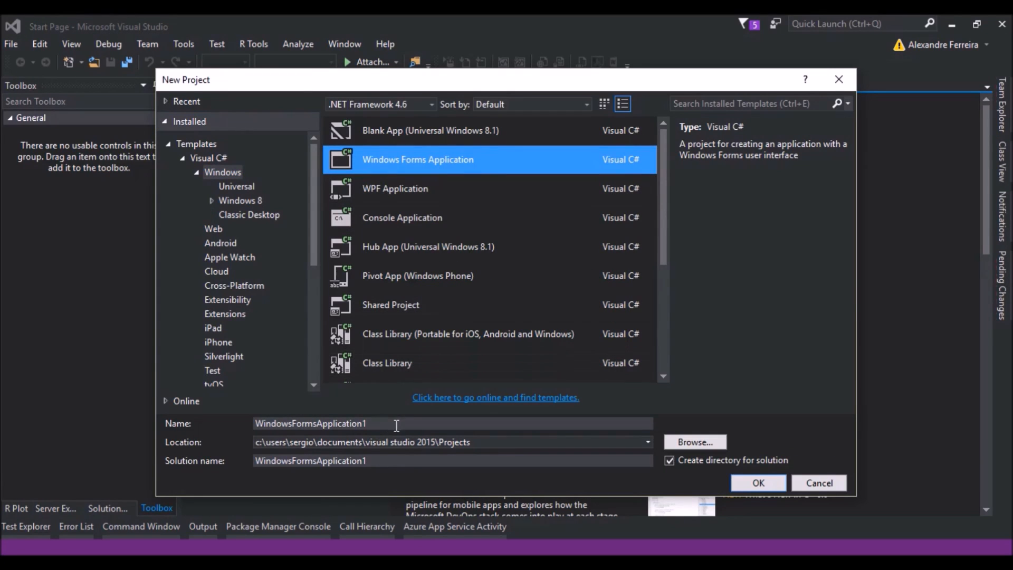
{"action": "triple_click", "coordinate": [323, 423]}
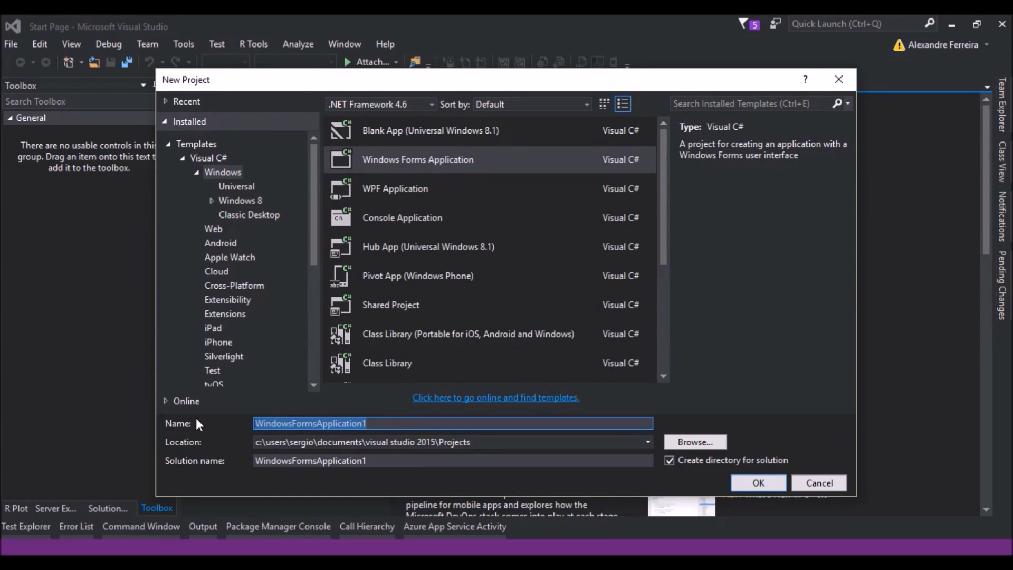
{"action": "type", "text": "NoteTakin"}
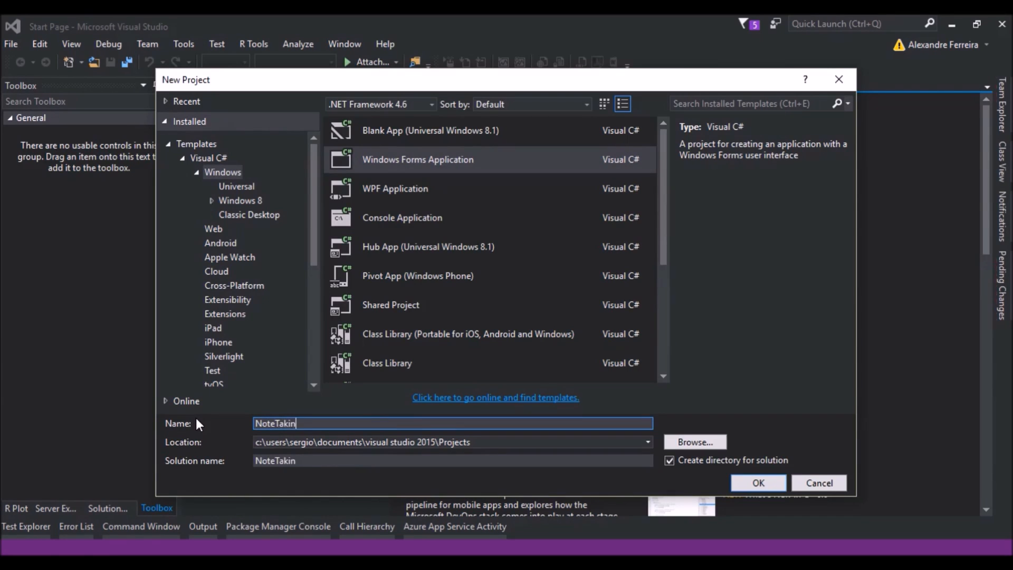
{"action": "left_click", "coordinate": [758, 483]}
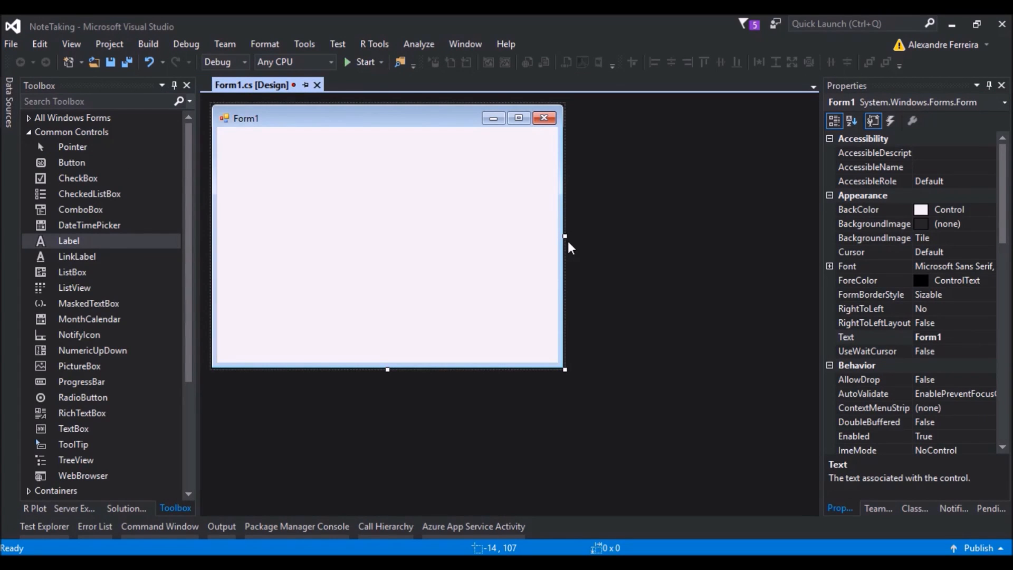
Add the Title label and text box, naming the box txtTitle.
{"action": "left_click", "coordinate": [68, 241]}
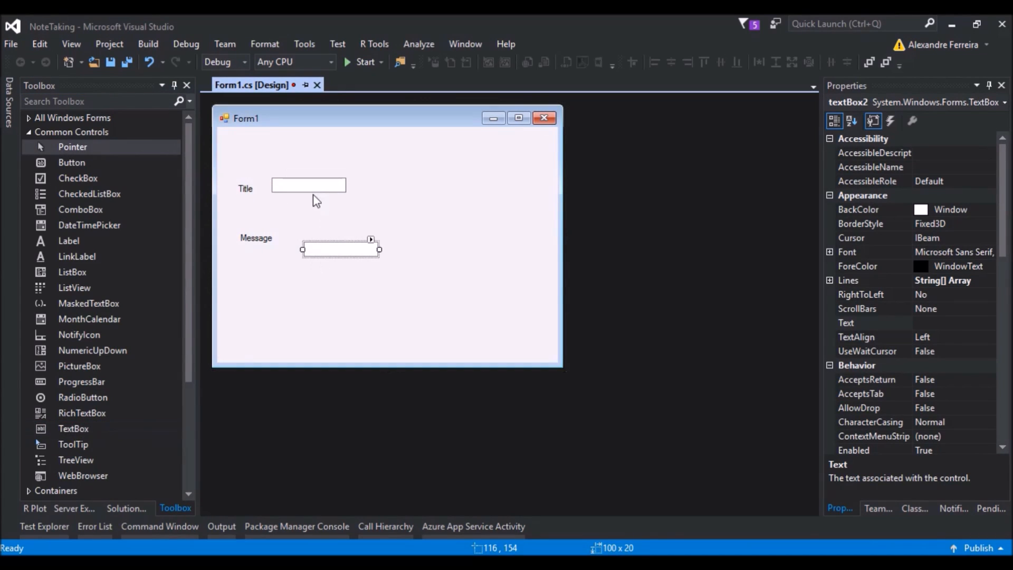
{"action": "left_click", "coordinate": [308, 185]}
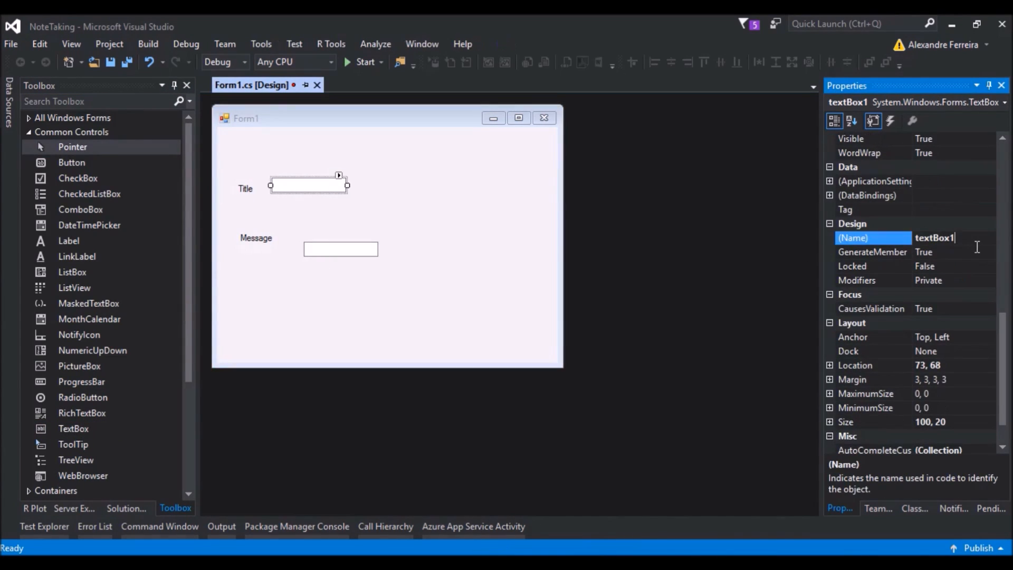
{"action": "type", "text": "txtT"}
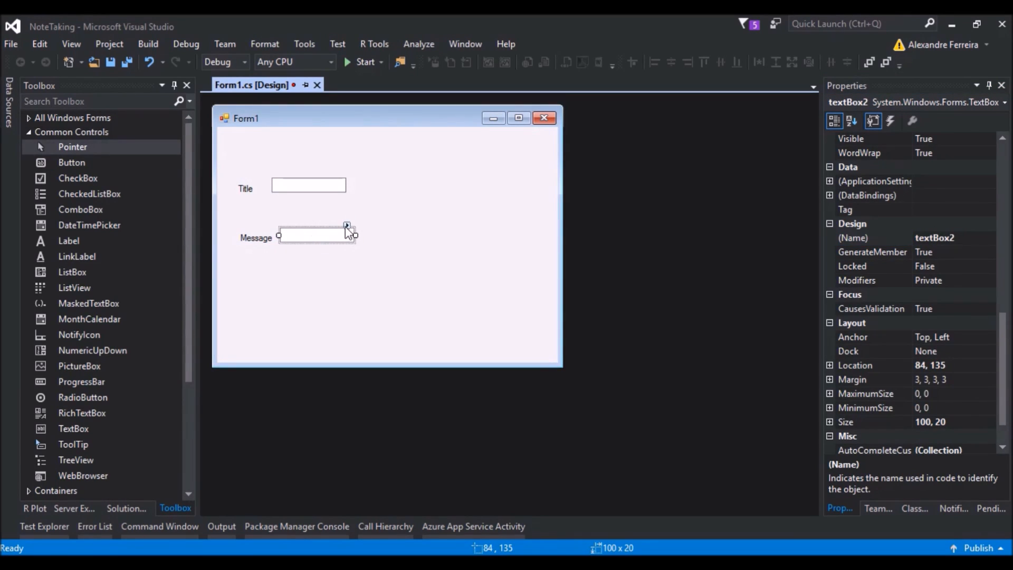
Make the message text box multiline, enlarge it and name it txtMessage.
{"action": "left_click", "coordinate": [347, 226]}
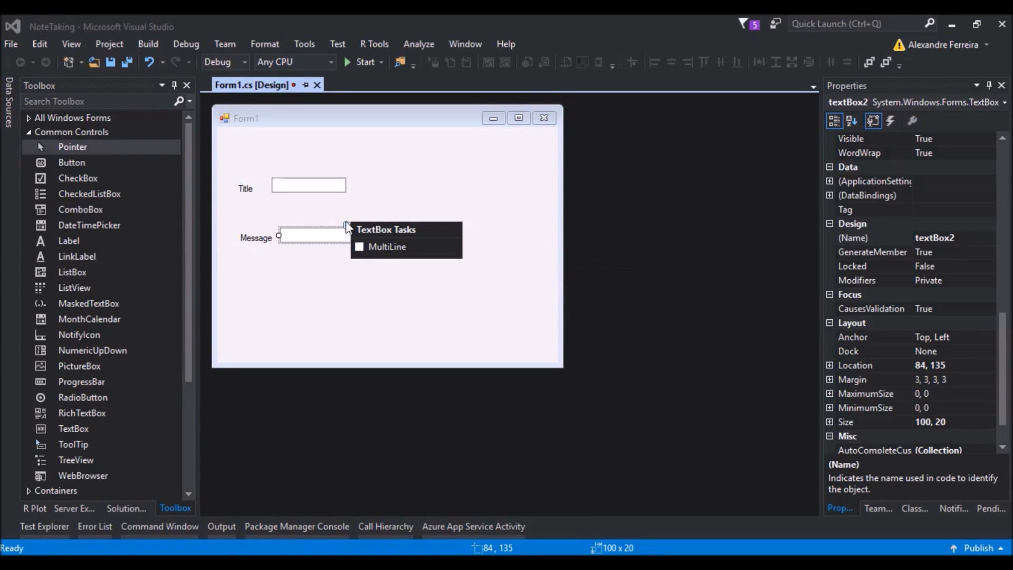
{"action": "left_click", "coordinate": [359, 247]}
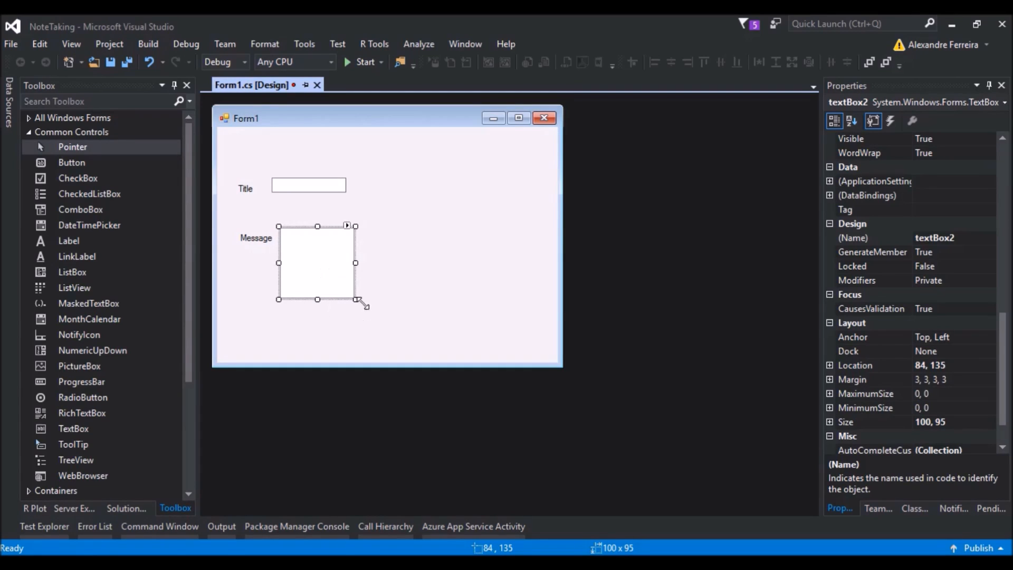
{"action": "left_click_drag", "start_coordinate": [355, 299], "coordinate": [391, 318]}
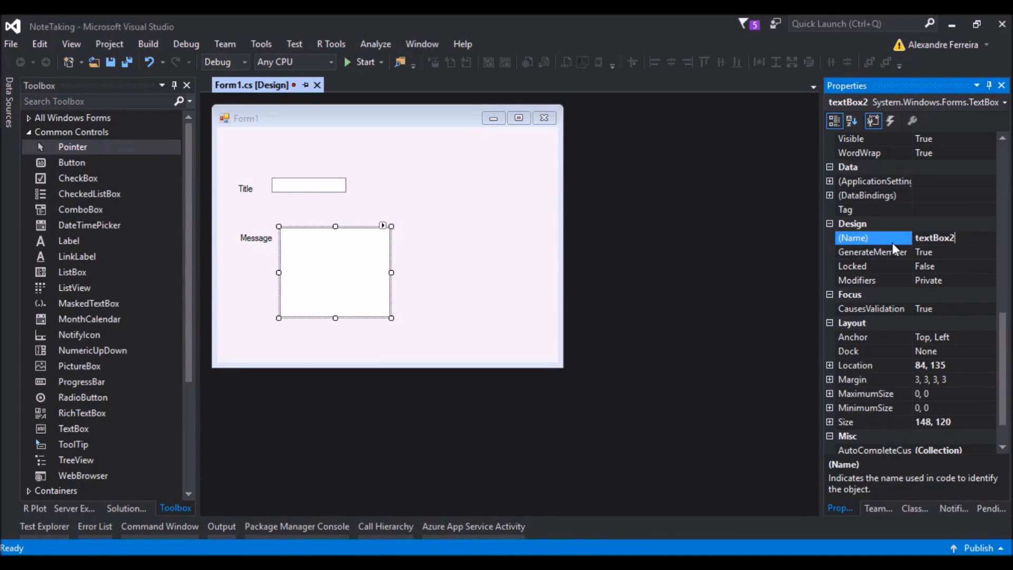
{"action": "type", "text": "txtMessage"}
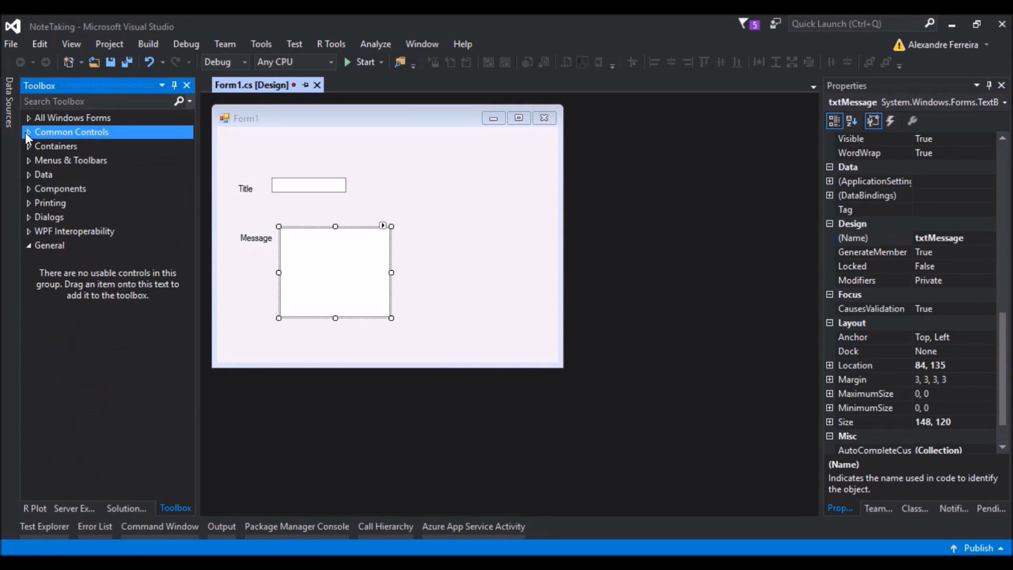
Add a DataGridView and New, Save, Read, Delete buttons, renaming New to bttNew.
{"action": "left_click", "coordinate": [43, 175]}
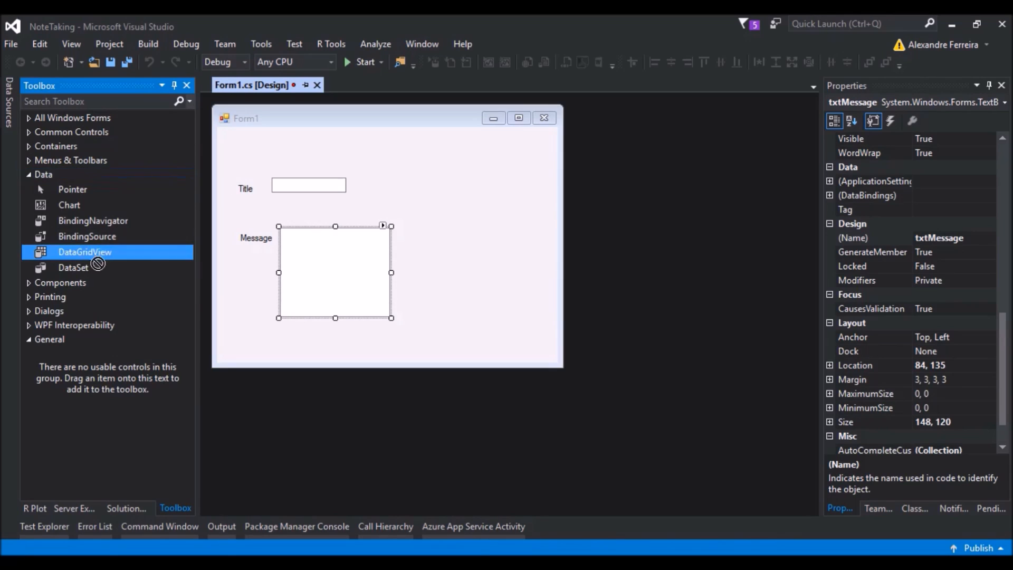
{"action": "left_click_drag", "start_coordinate": [85, 252], "coordinate": [498, 233]}
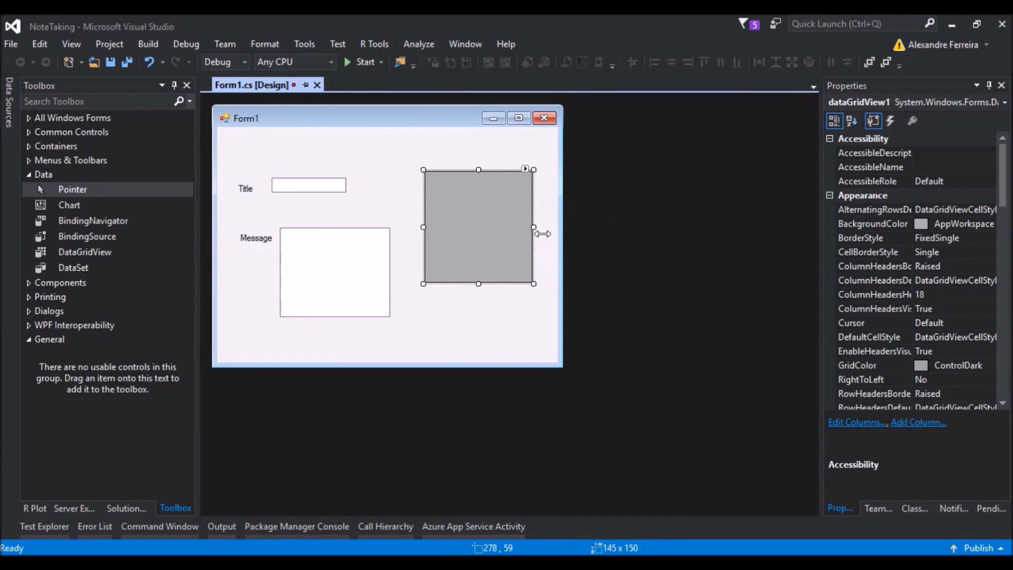
{"action": "mouse_move", "coordinate": [385, 276]}
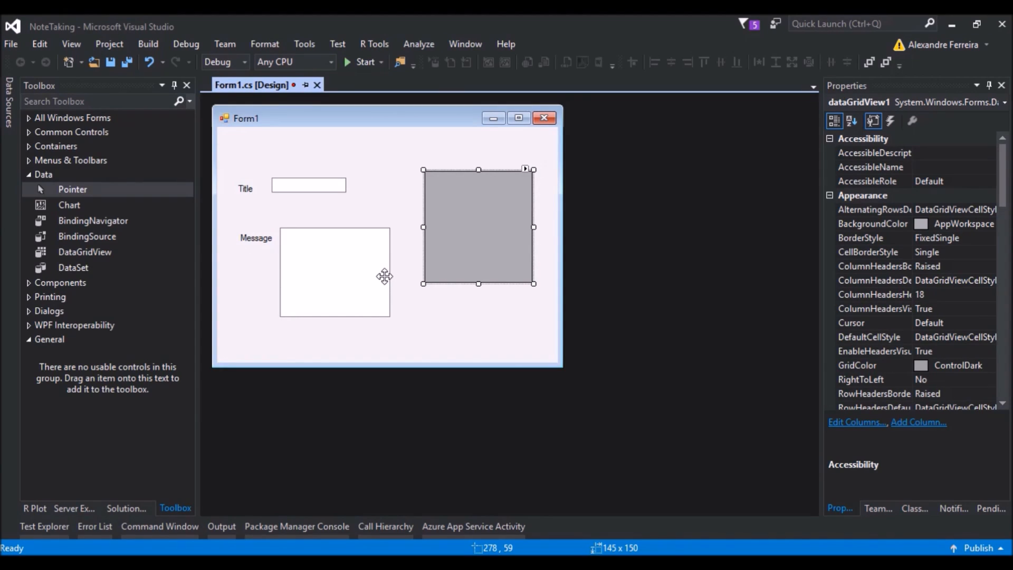
{"action": "left_click", "coordinate": [71, 132]}
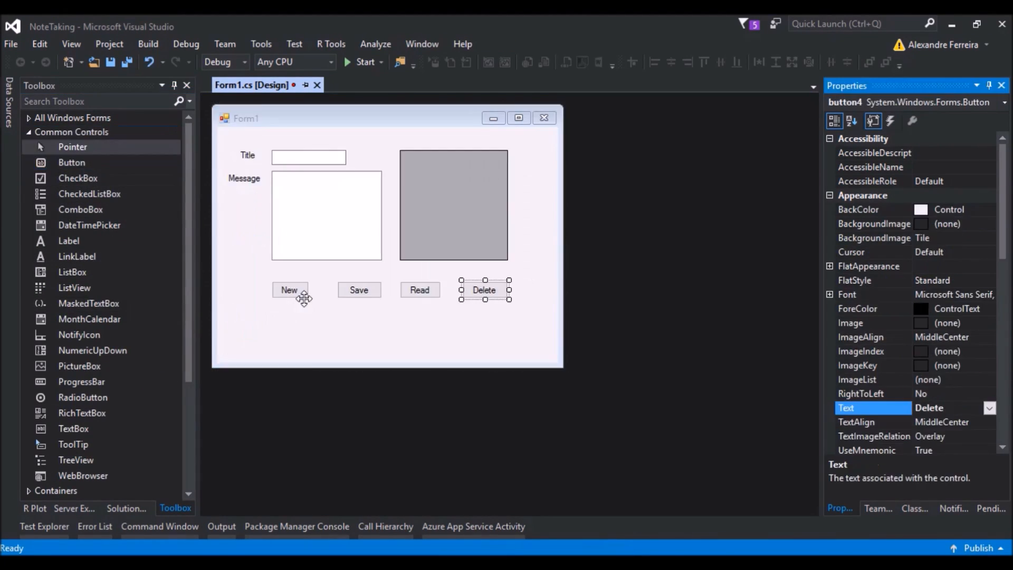
{"action": "left_click", "coordinate": [290, 289]}
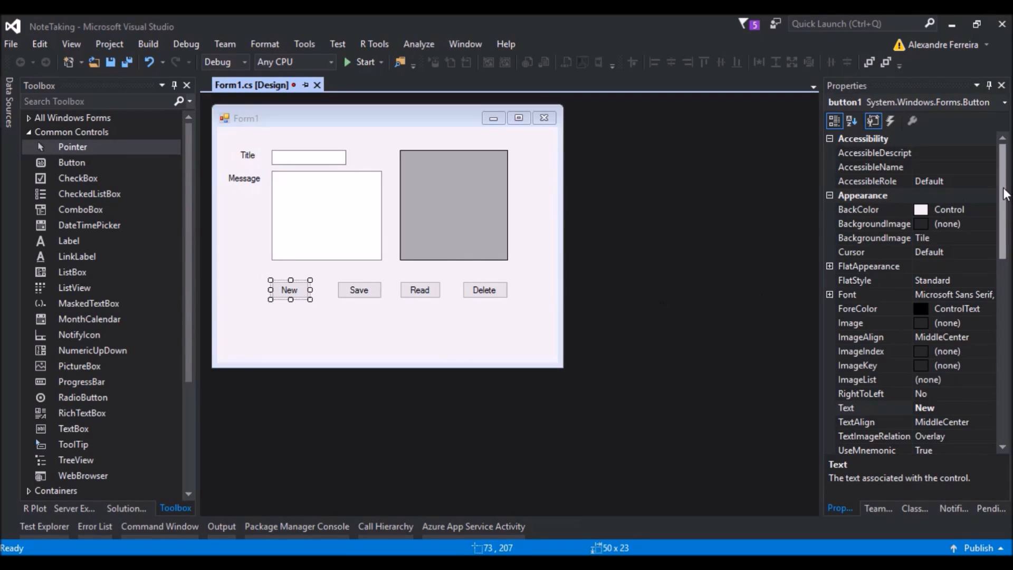
{"action": "scroll", "scroll_direction": "down", "scroll_amount": 3}
{"action": "type", "text": "bttNew"}
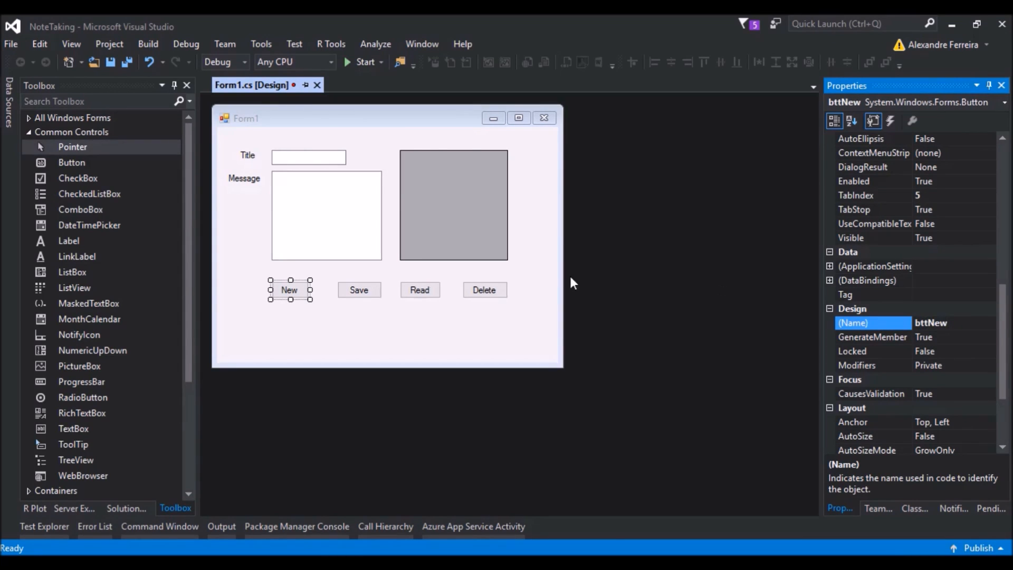
{"action": "left_click", "coordinate": [359, 290]}
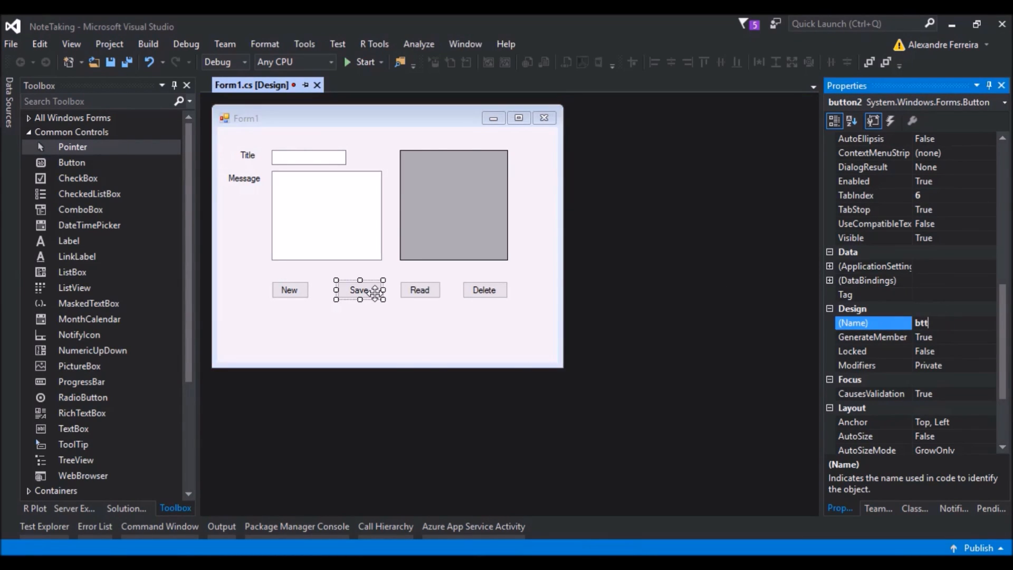
{"action": "left_click", "coordinate": [419, 290]}
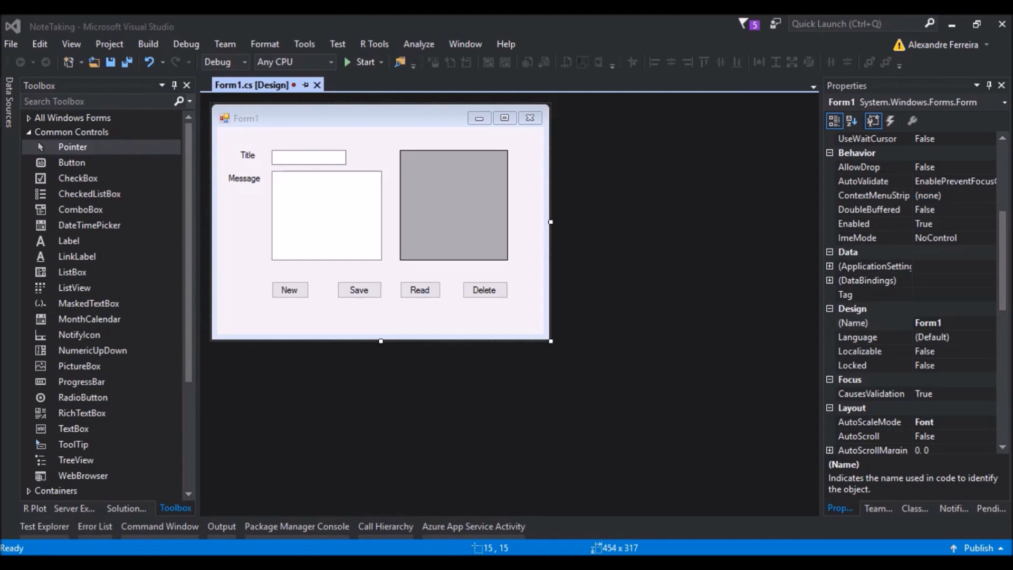
Generate the Form1_Load event handler by double-clicking the form.
{"action": "left_click", "coordinate": [452, 205]}
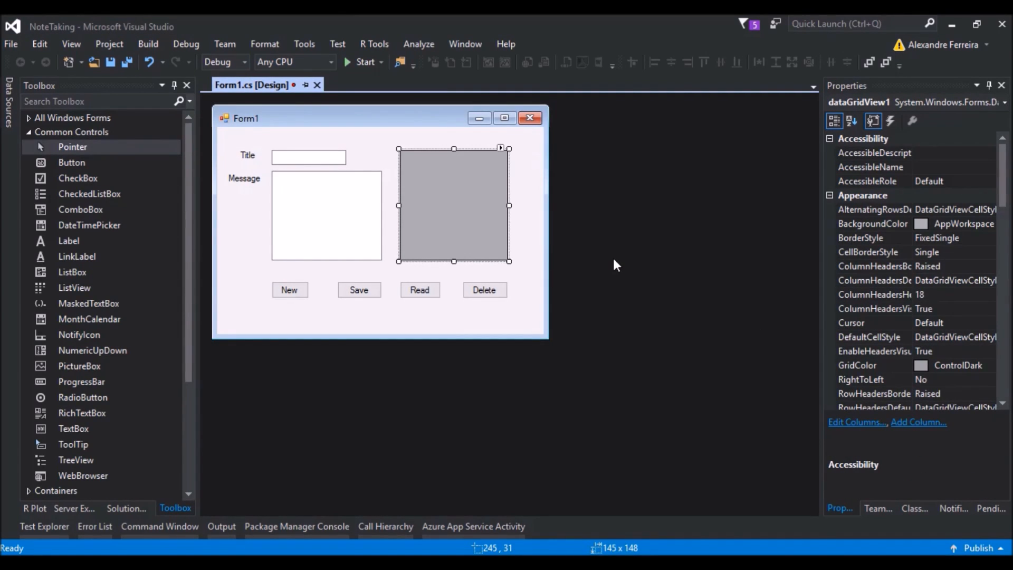
{"action": "mouse_move", "coordinate": [648, 271]}
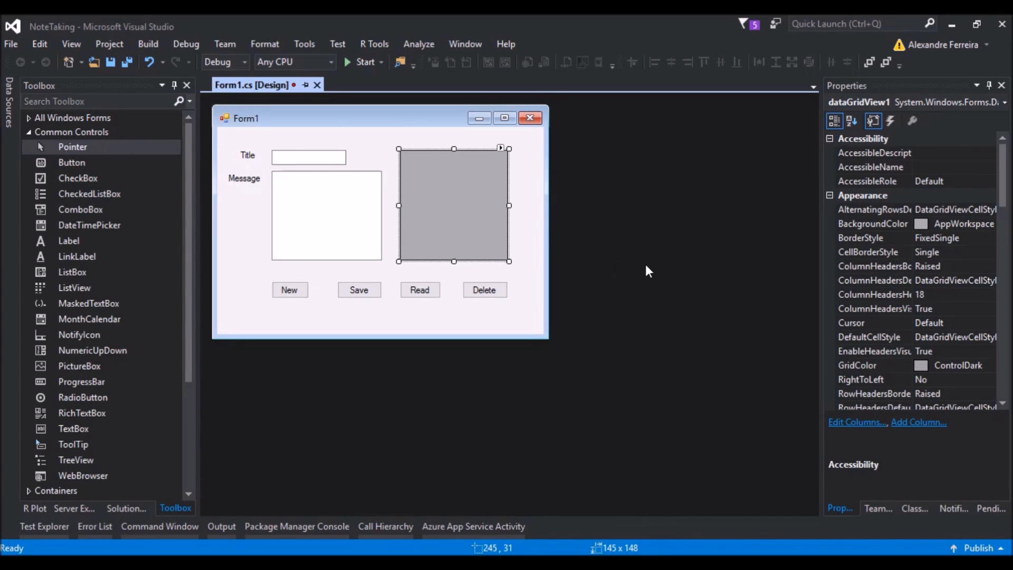
{"action": "mouse_move", "coordinate": [595, 218]}
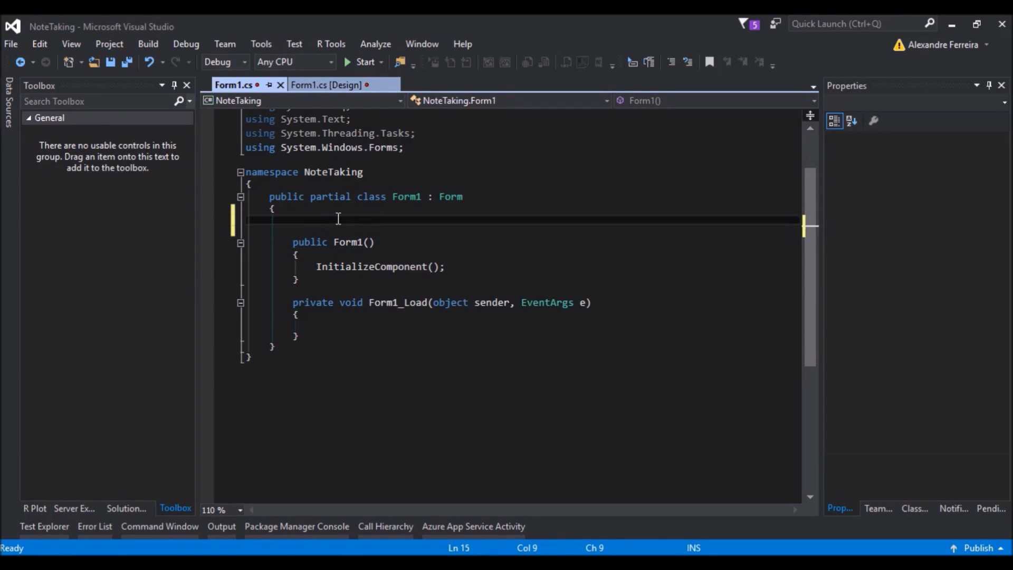
Declare a DataTable named table and add a String Title column in Form1_Load.
{"action": "type", "text": "DataTable table;"}
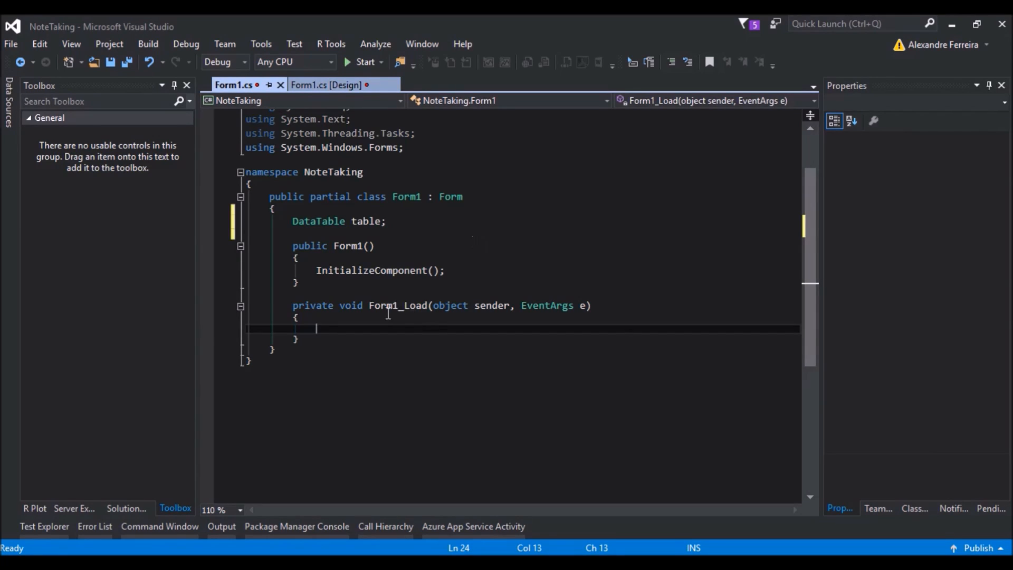
{"action": "double_click", "coordinate": [397, 305]}
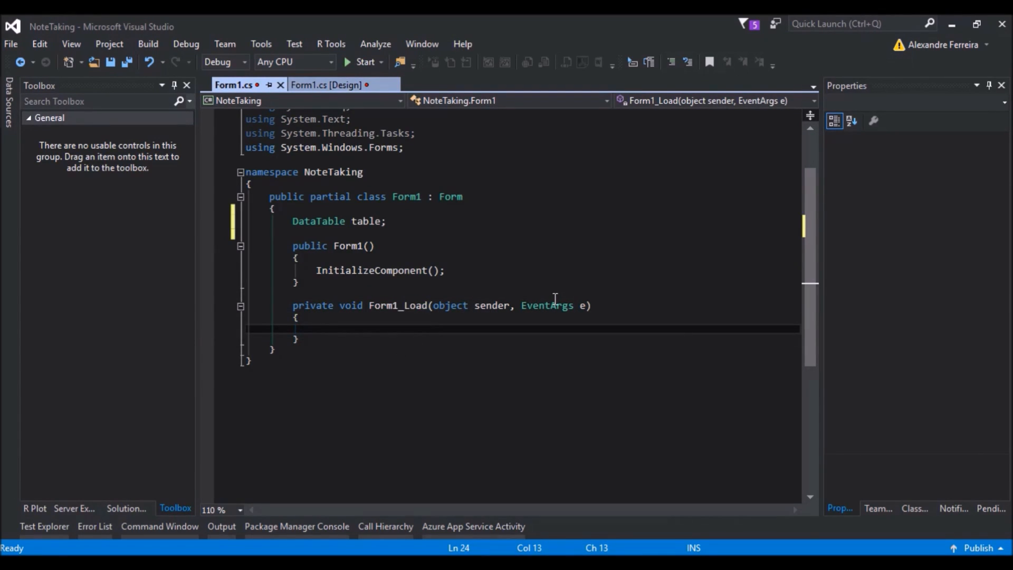
{"action": "type", "text": "table = new DataTable();"}
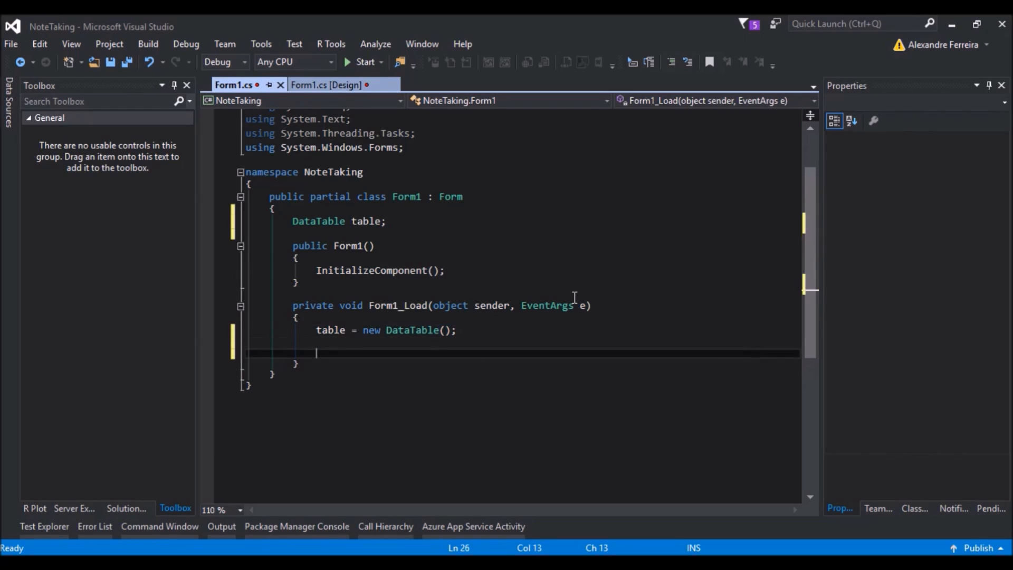
{"action": "type", "text": "table.Columns.Add"}
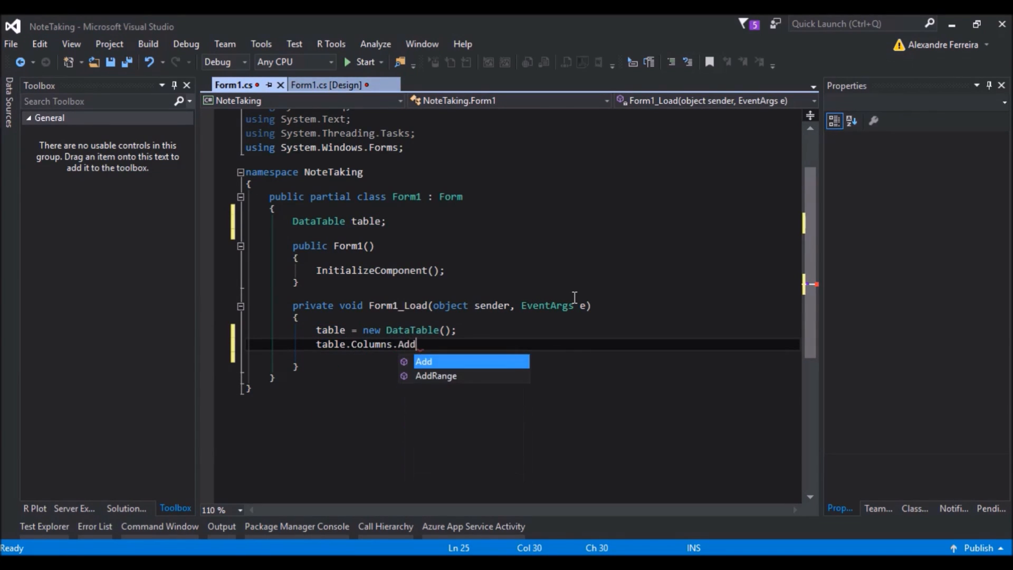
{"action": "type", "text": "(\"Title\","}
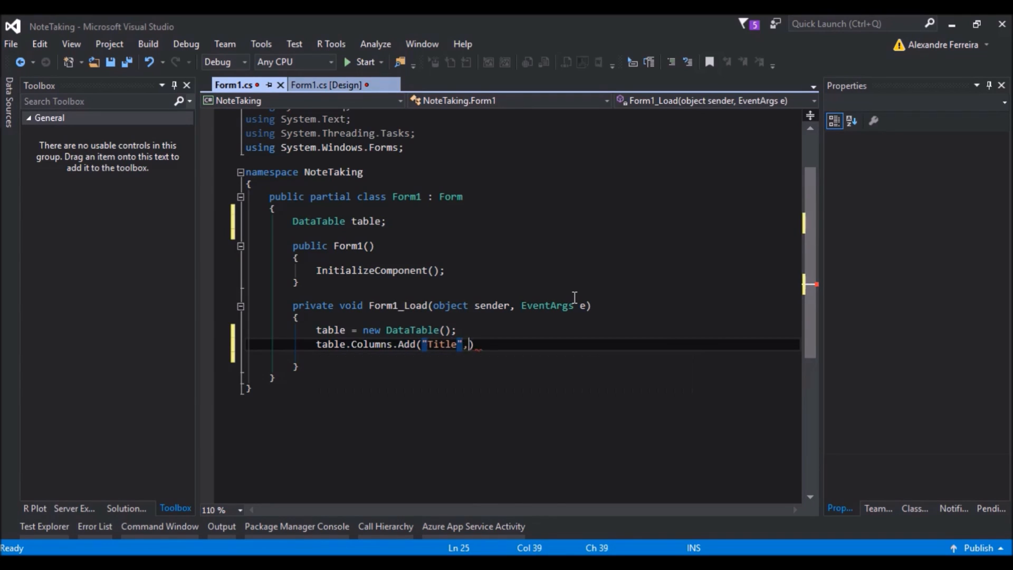
{"action": "type", "text": "typeof"}
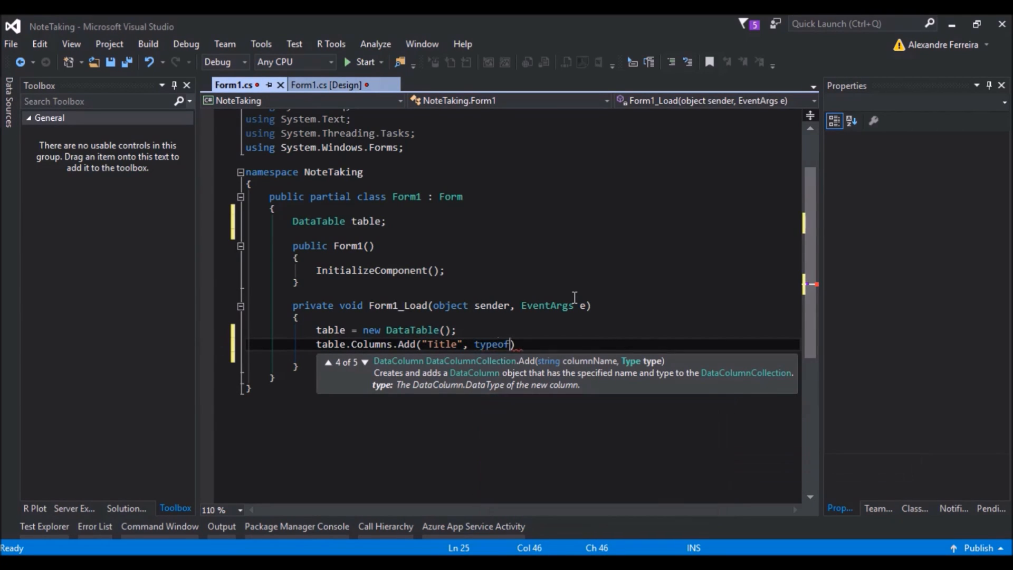
{"action": "type", "text": "(String));"}
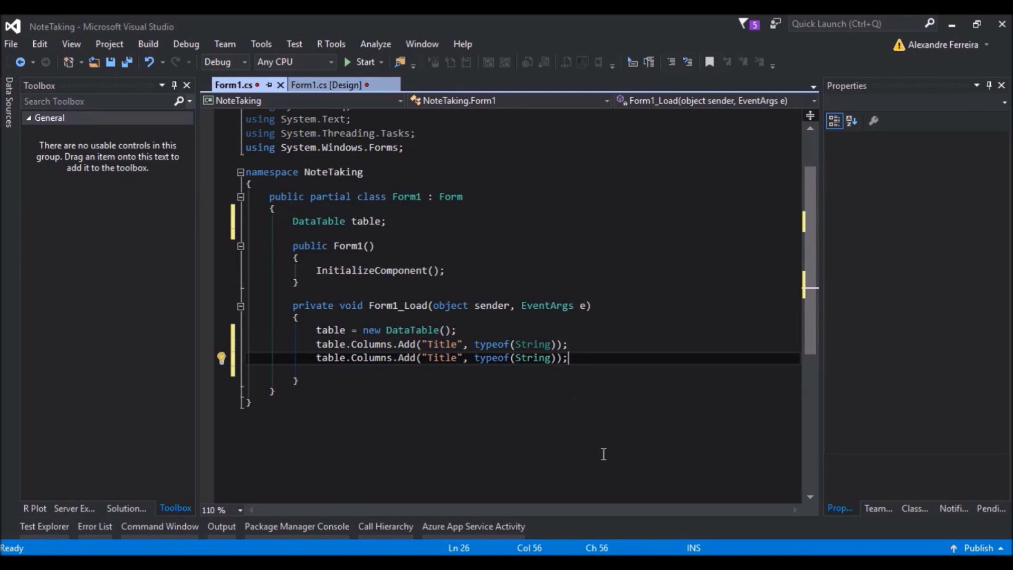
Add a Messages column, set dataGridView1.DataSource to table, and return to Design.
{"action": "type", "text": "Messages"}
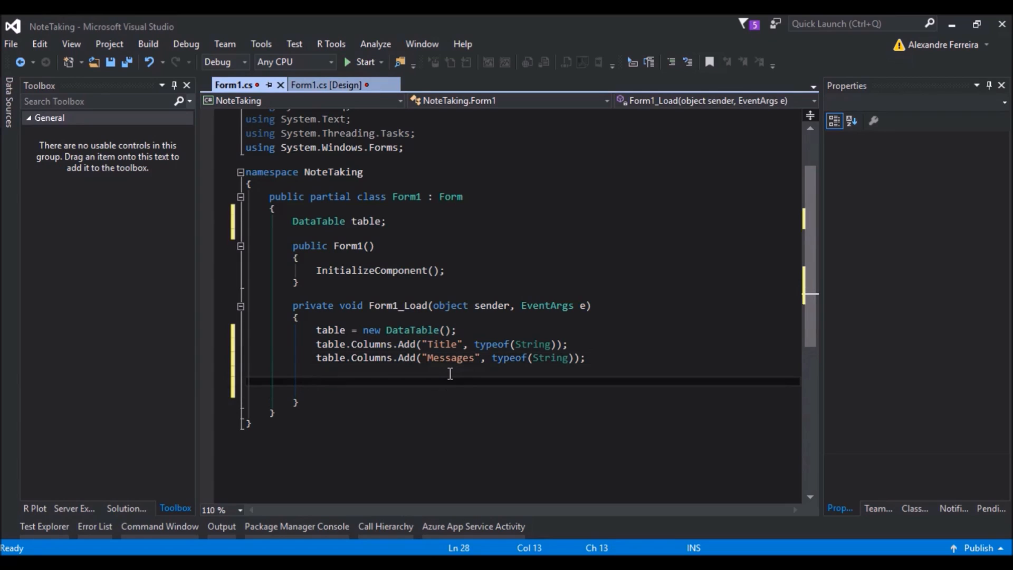
{"action": "type", "text": "dataGridView1."}
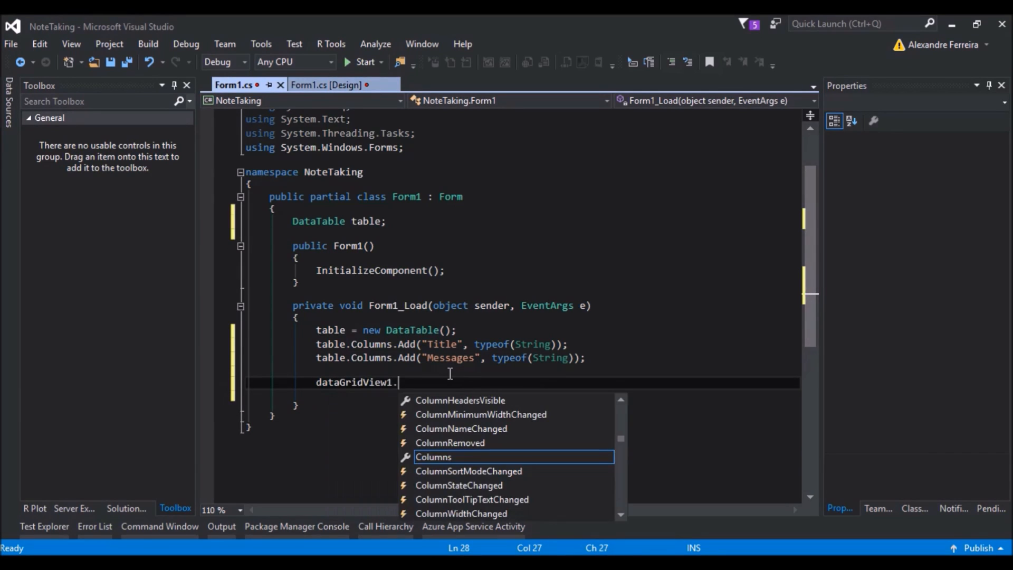
{"action": "type", "text": "DataSource = ta"}
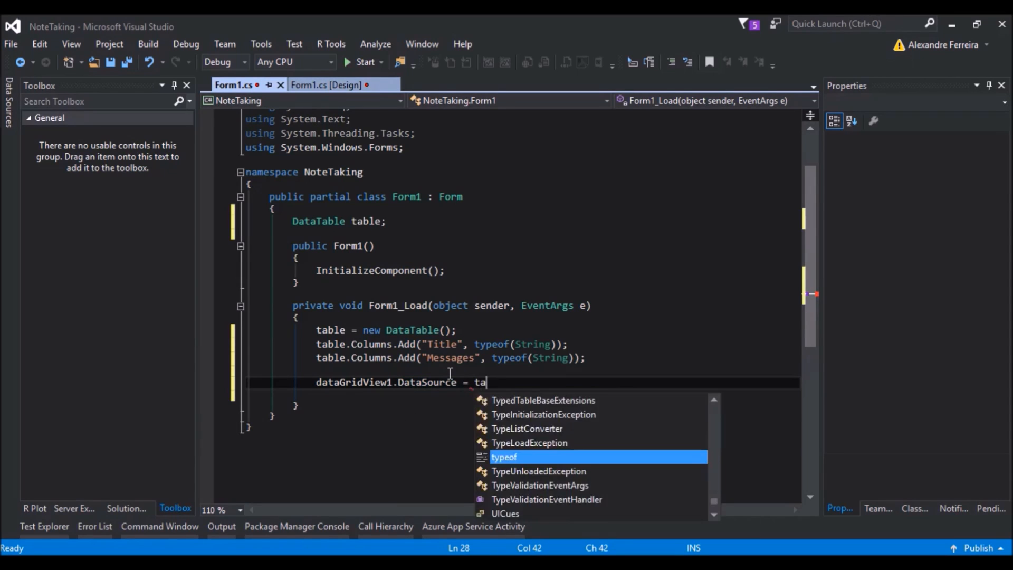
{"action": "left_click", "coordinate": [330, 85]}
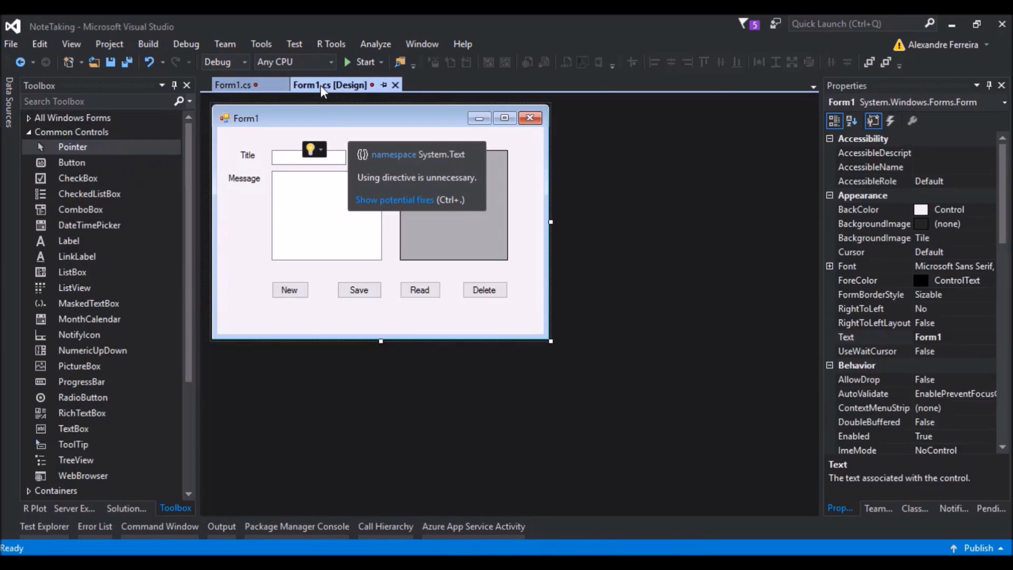
Write bttNew_Click to call txtTitle.Clear() and txtMessage.Clear(), then return to Design.
{"action": "left_click", "coordinate": [289, 290]}
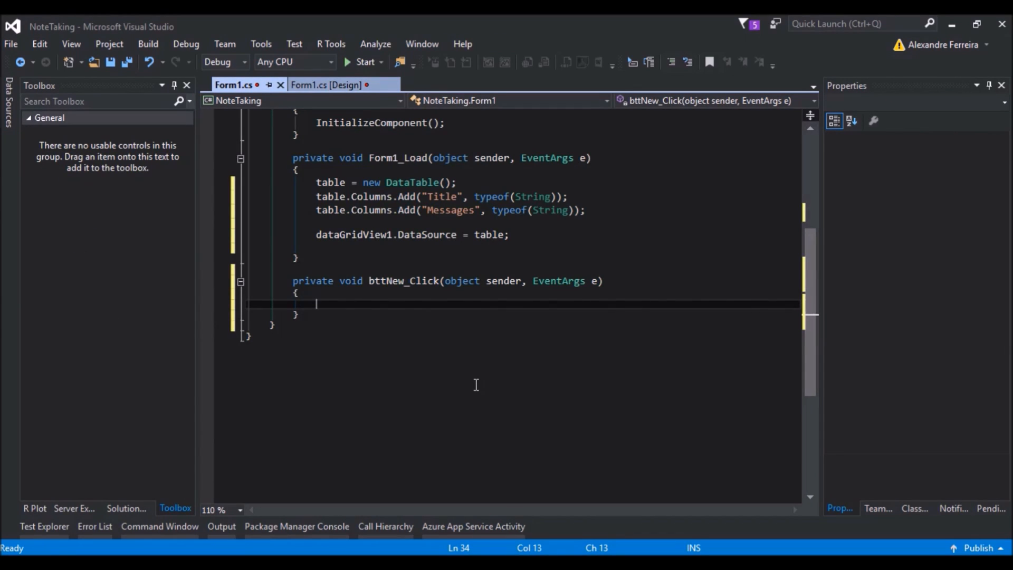
{"action": "type", "text": "txtT"}
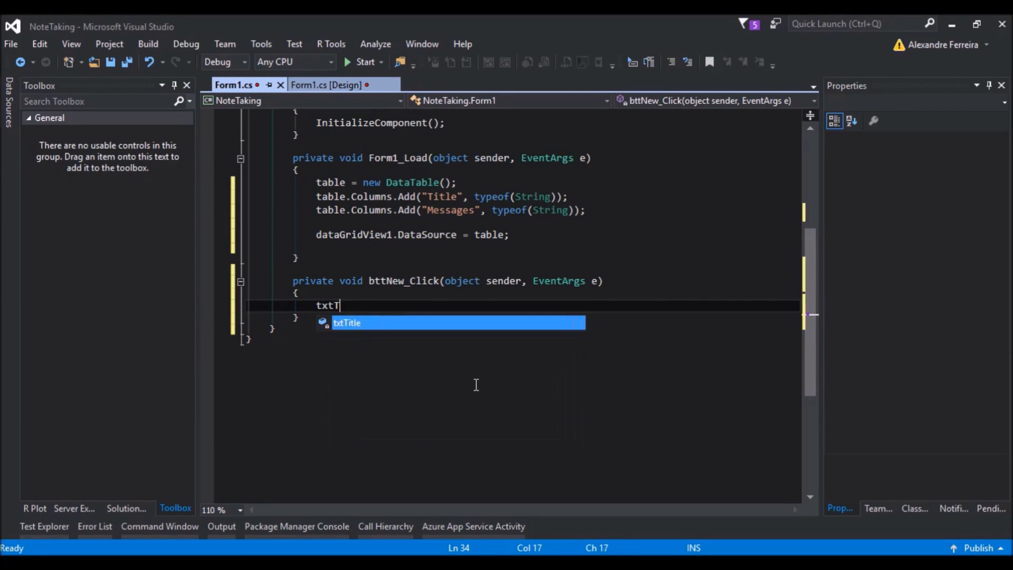
{"action": "type", "text": "itle,Clear()"}
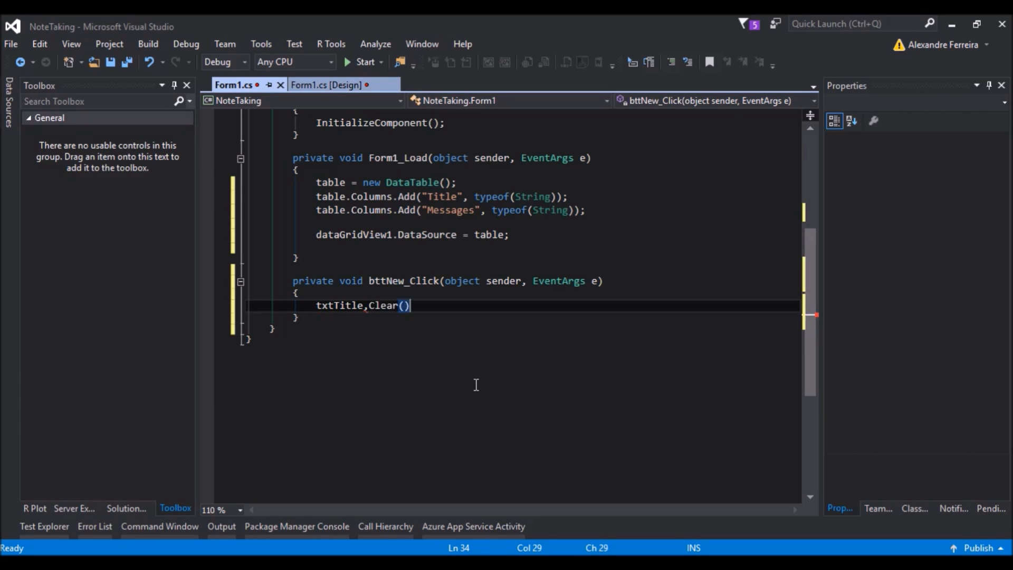
{"action": "type", "text": "txtMessage"}
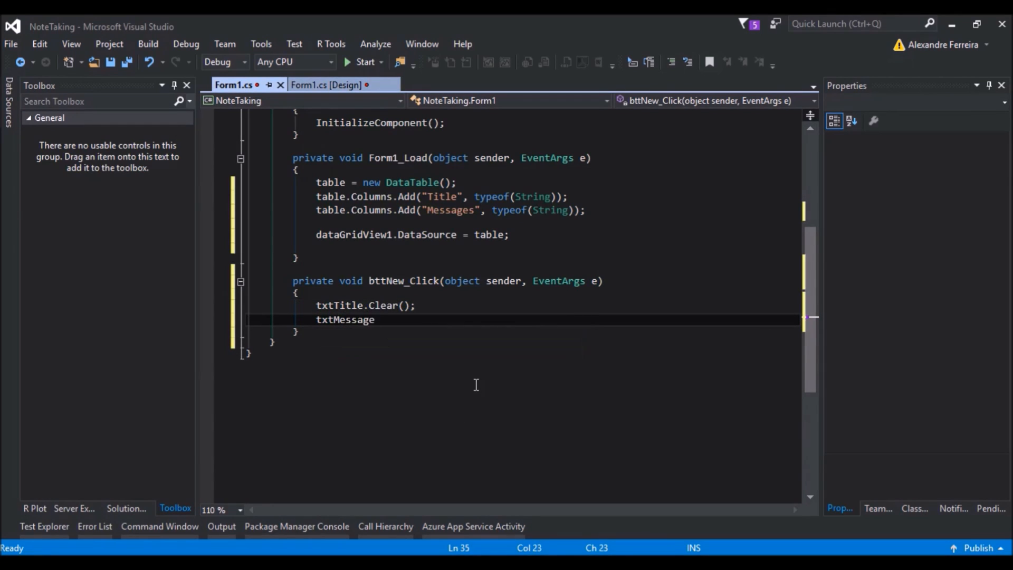
{"action": "type", "text": ".Clea"}
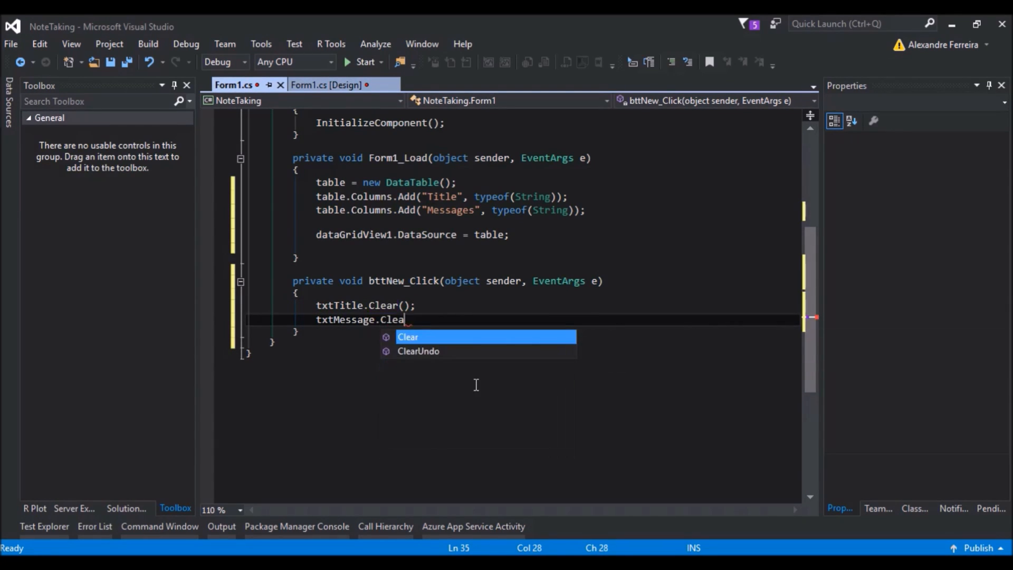
{"action": "left_click", "coordinate": [329, 85]}
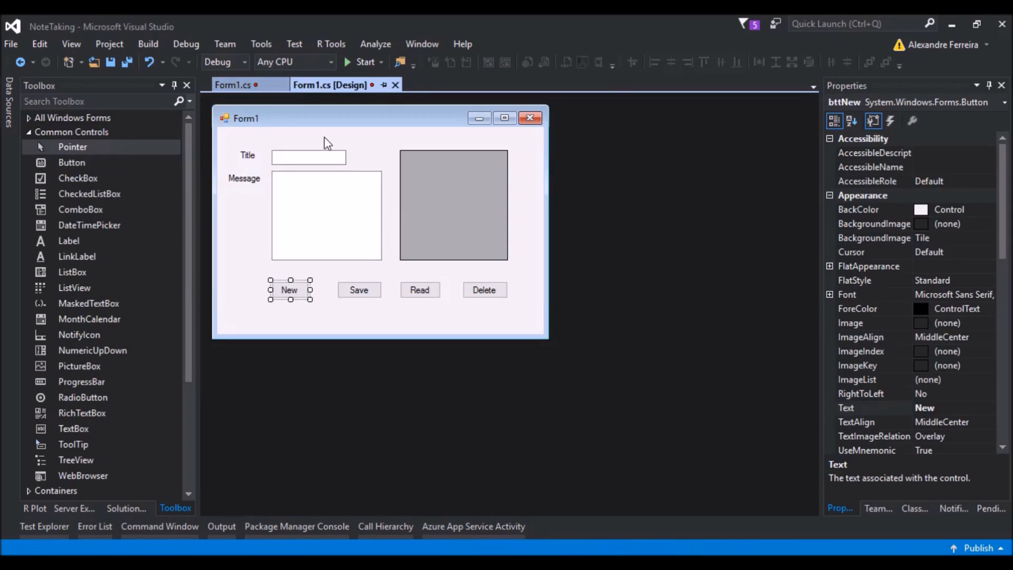
Write bttSave_Click to call table.Rows.Add(txtTitle.Text, txtMessage.Text) and clear both boxes.
{"action": "double_click", "coordinate": [358, 290]}
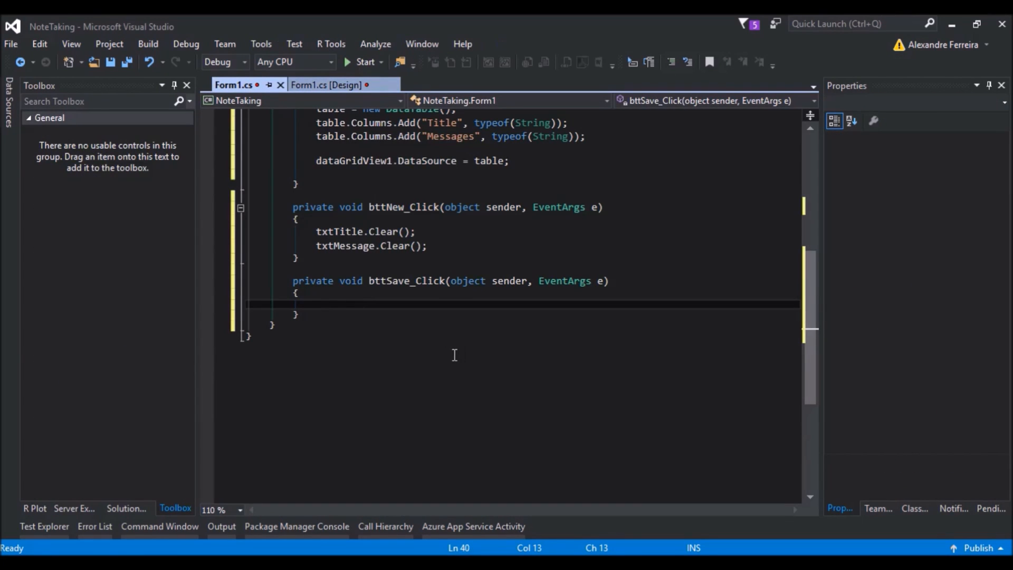
{"action": "type", "text": "table."}
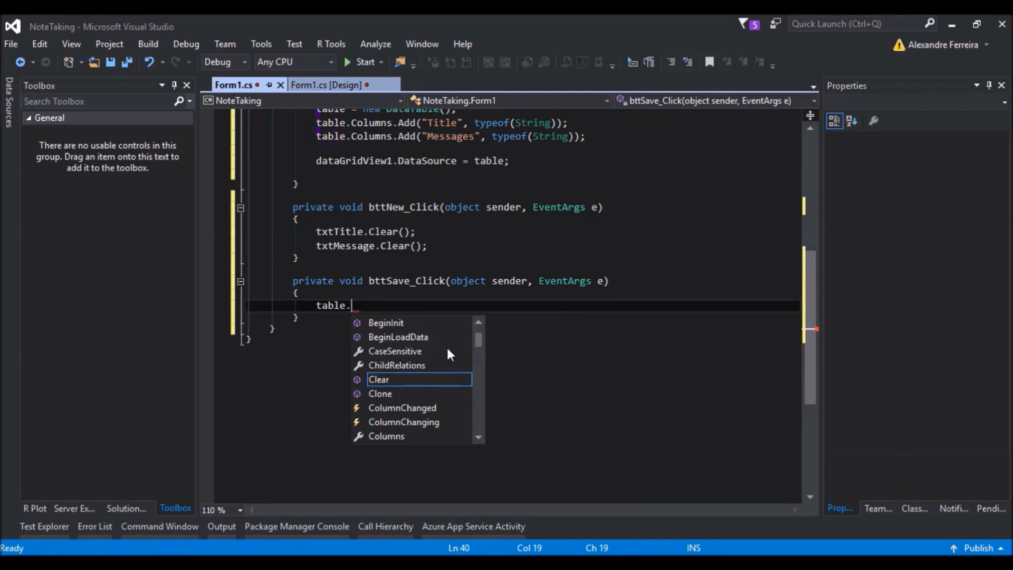
{"action": "type", "text": "Rows.Ad"}
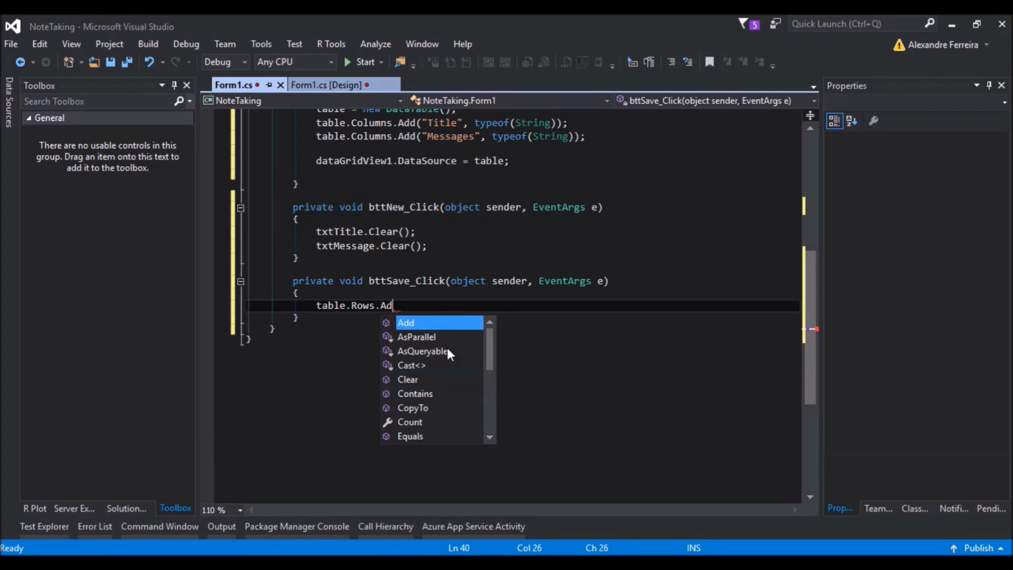
{"action": "type", "text": "("}
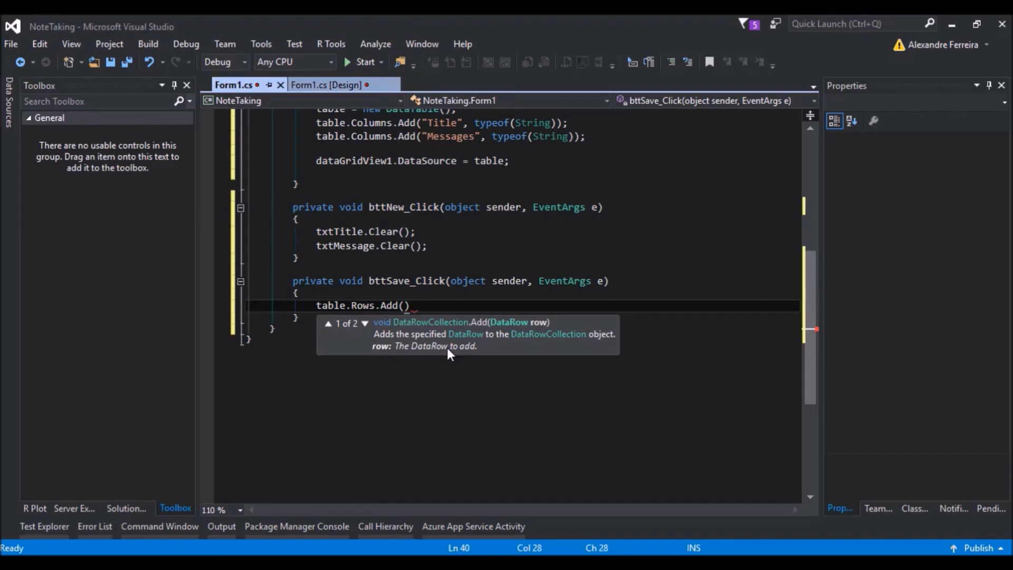
{"action": "type", "text": "txt"}
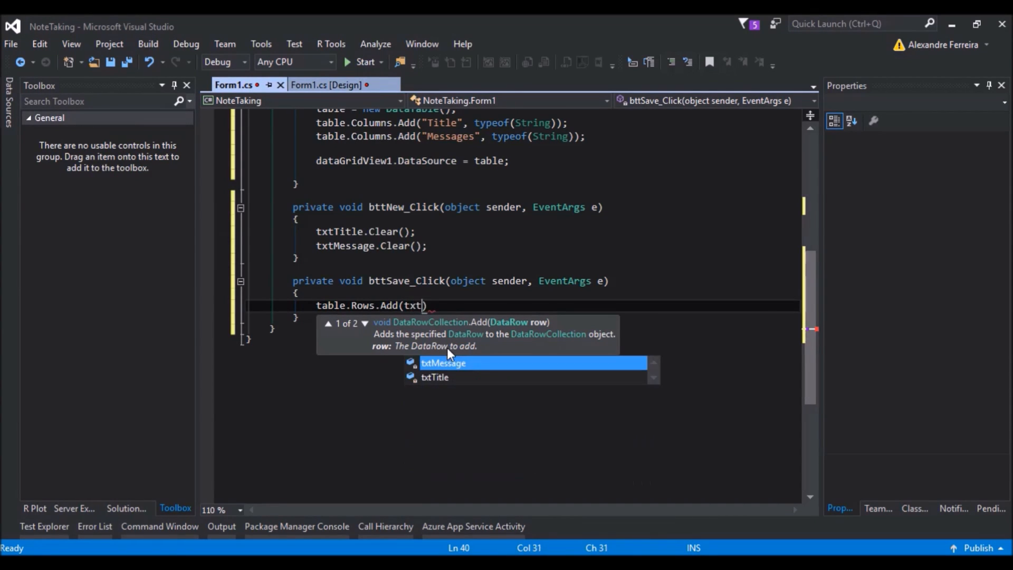
{"action": "type", "text": "Title"}
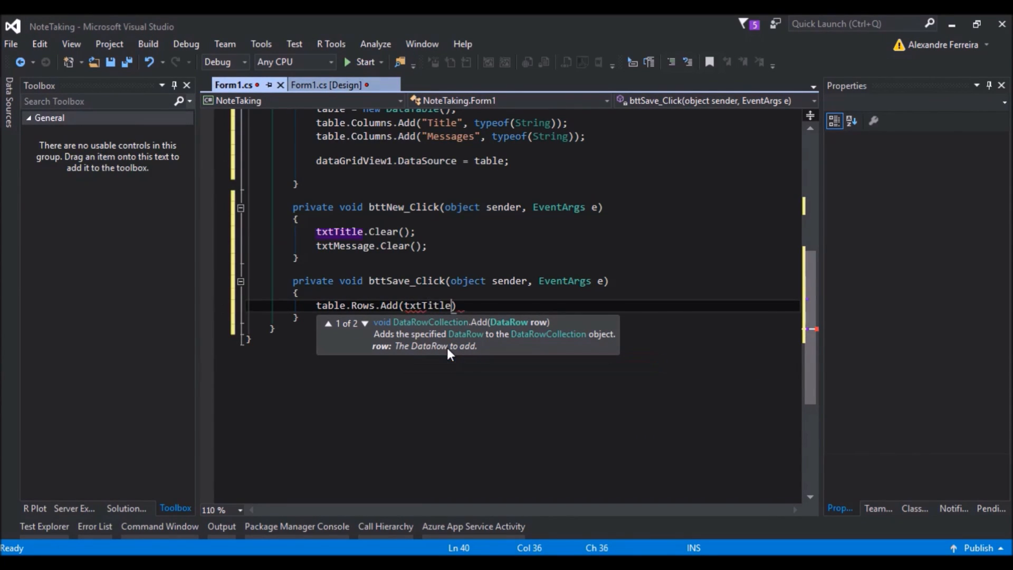
{"action": "type", "text": ".Text,"}
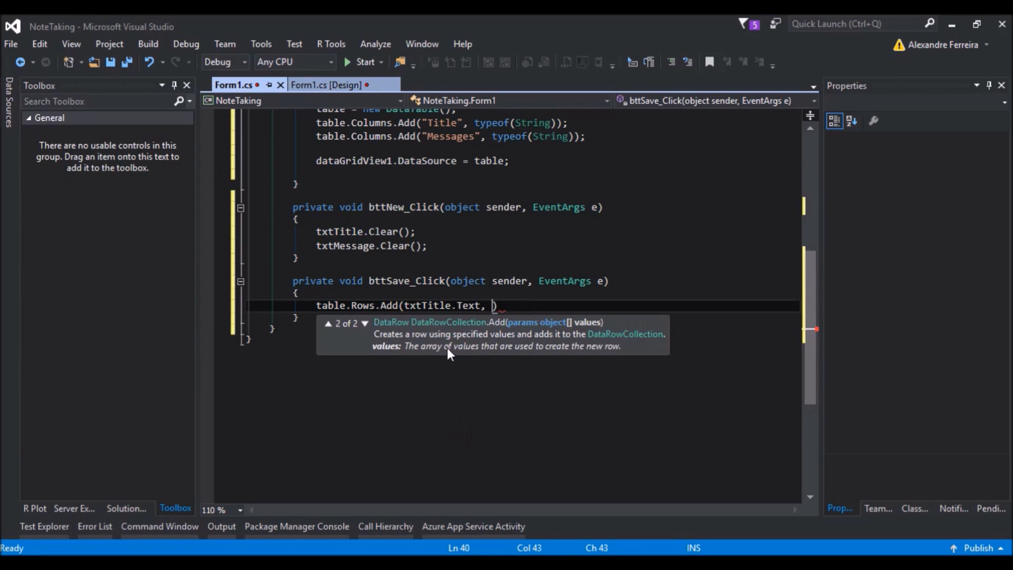
{"action": "type", "text": "txt"}
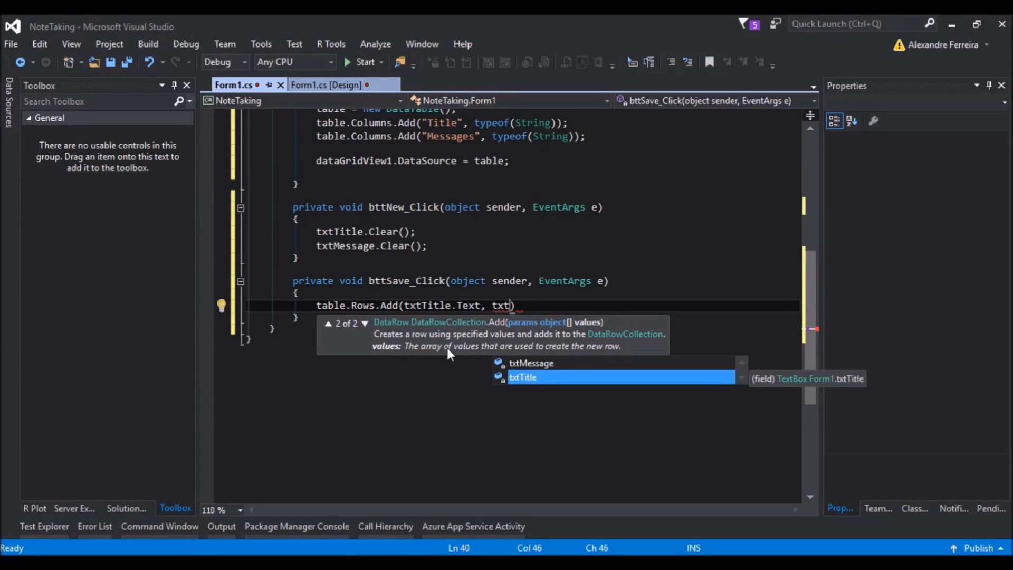
{"action": "type", "text": "Message.Text"}
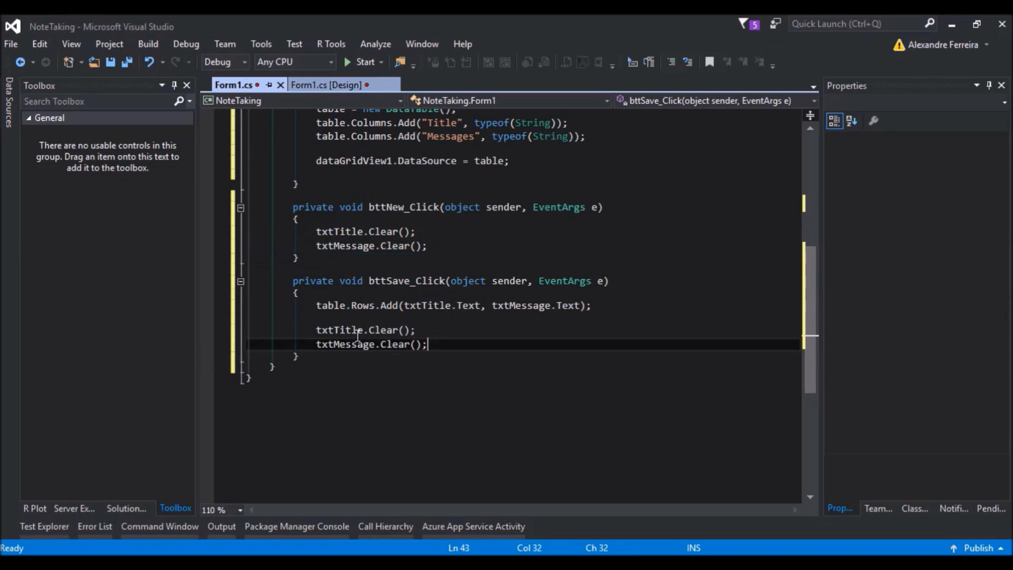
{"action": "left_click", "coordinate": [329, 85]}
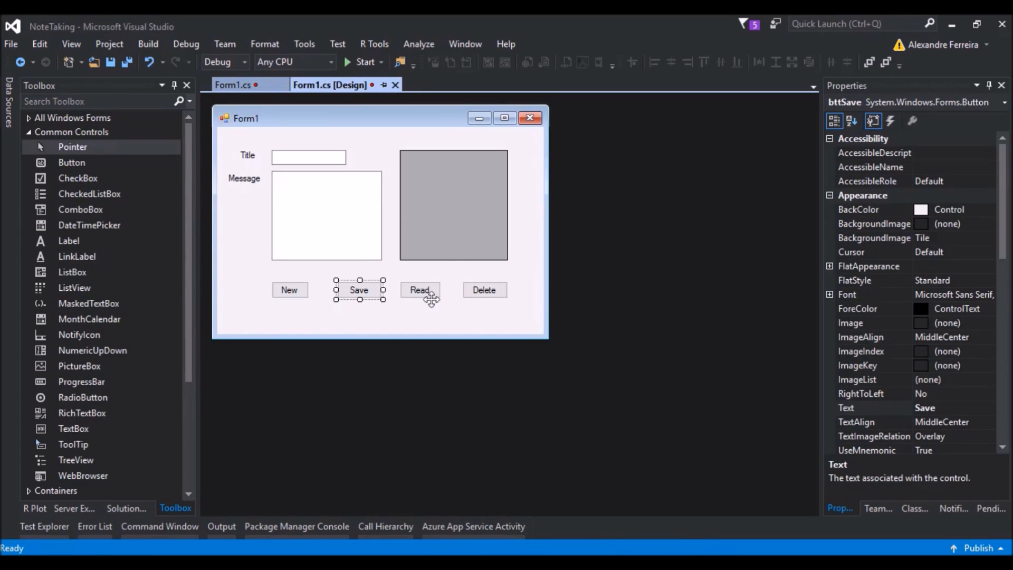
Create bttRead_Click storing the current row index and checking index > -1.
{"action": "double_click", "coordinate": [420, 290]}
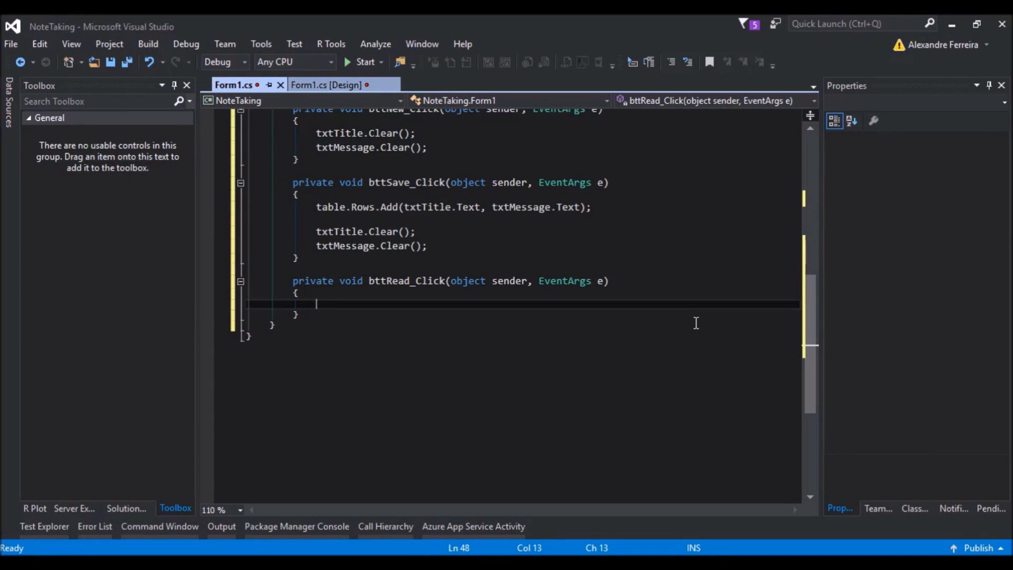
{"action": "type", "text": "int index = dataGridView1.CurrentCell.RowIndex;"}
{"action": "type", "text": "if("}
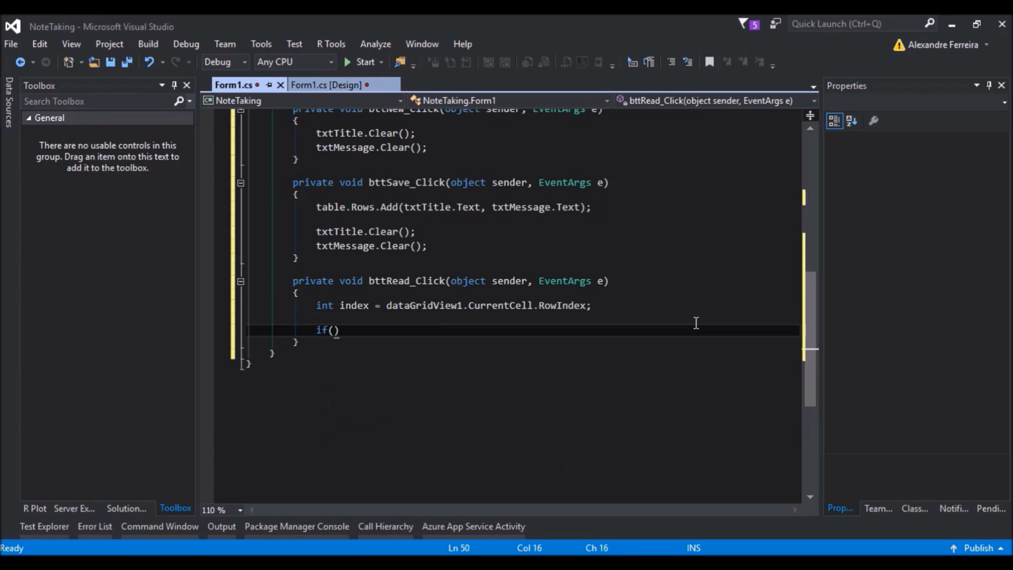
{"action": "type", "text": "index>"}
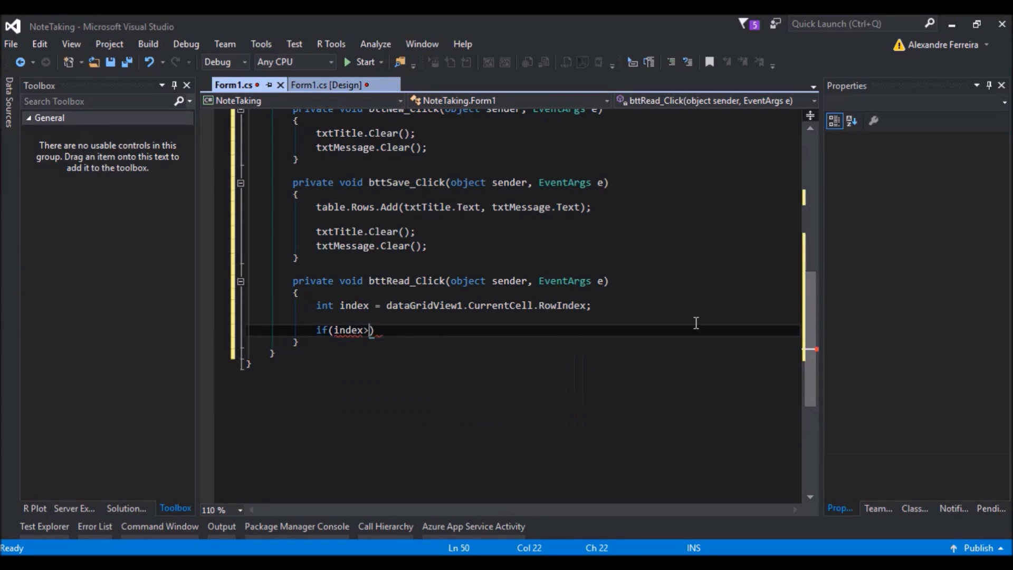
{"action": "type", "text": "-1"}
{"action": "type", "text": "tx"}
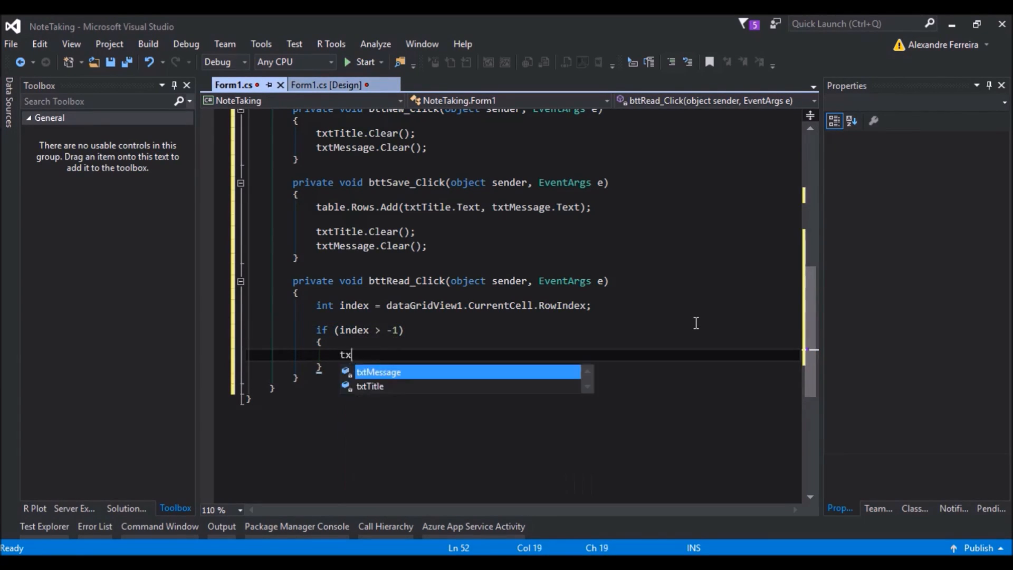
Set txtTitle.Text from table.Rows[index].ItemArray[0].ToString() and begin the txtMessage line.
{"action": "type", "text": "Title.Text"}
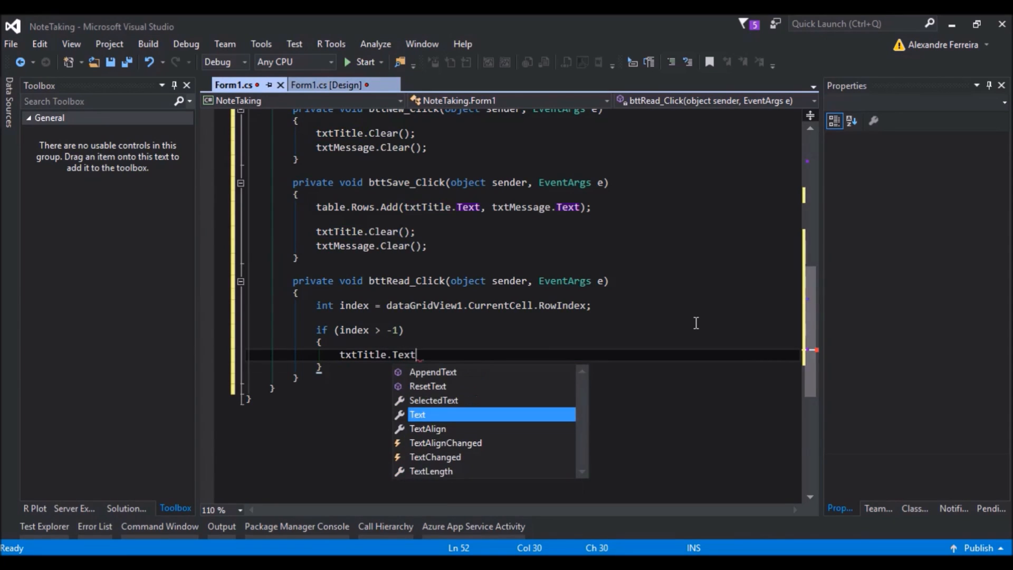
{"action": "type", "text": "="}
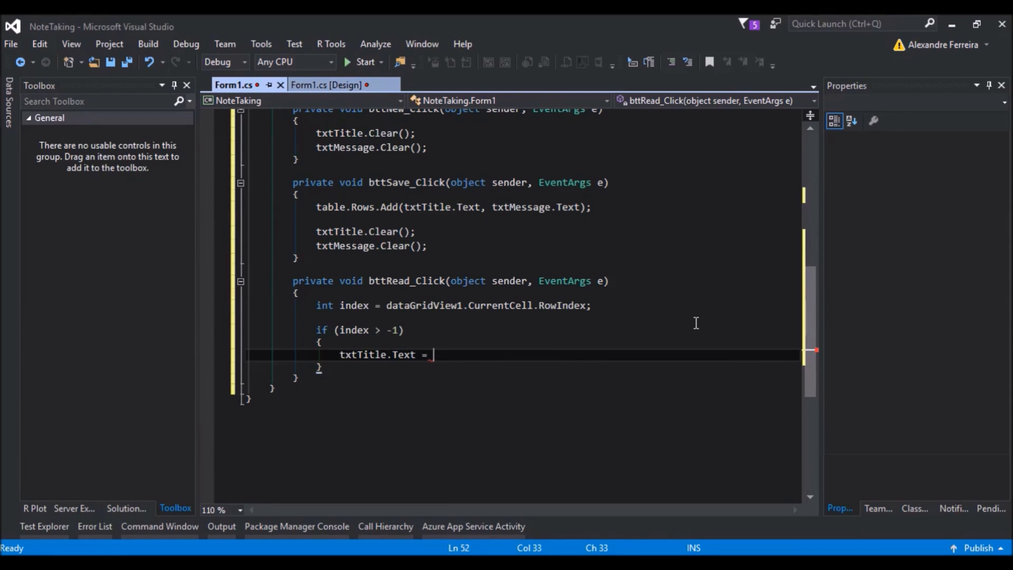
{"action": "type", "text": "table."}
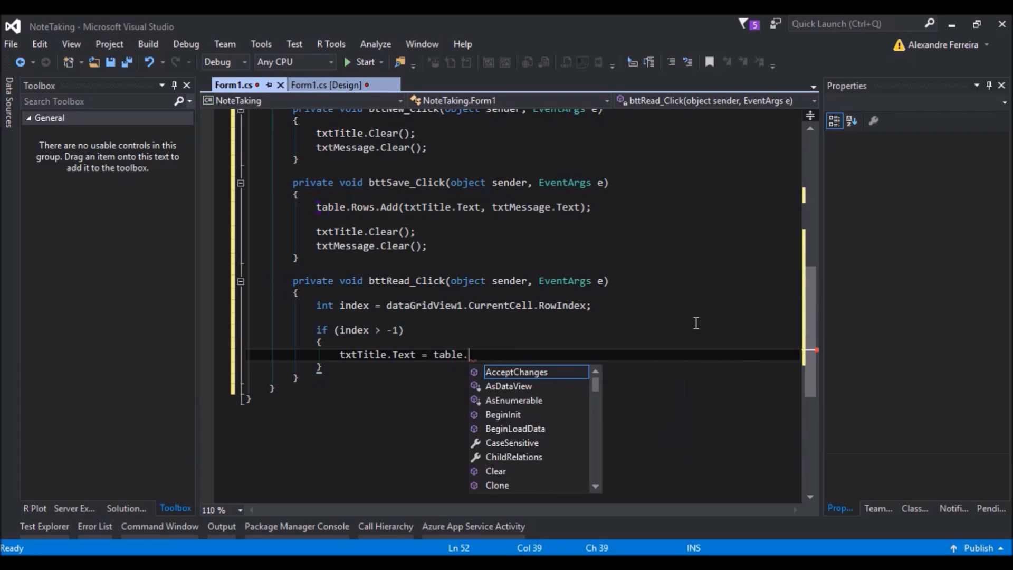
{"action": "type", "text": "Rows[index"}
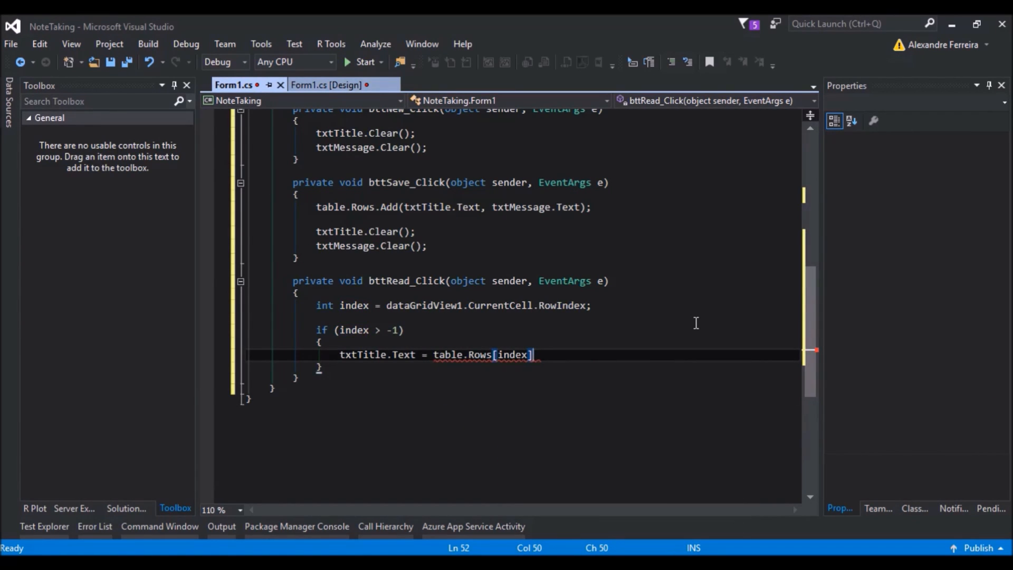
{"action": "type", "text": ".ItemArray"}
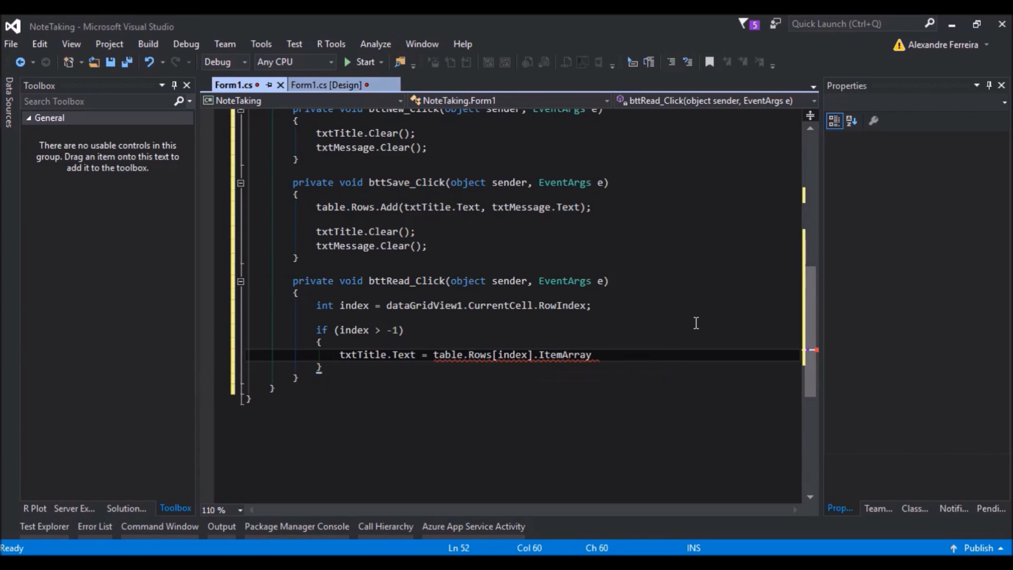
{"action": "type", "text": "[0]"}
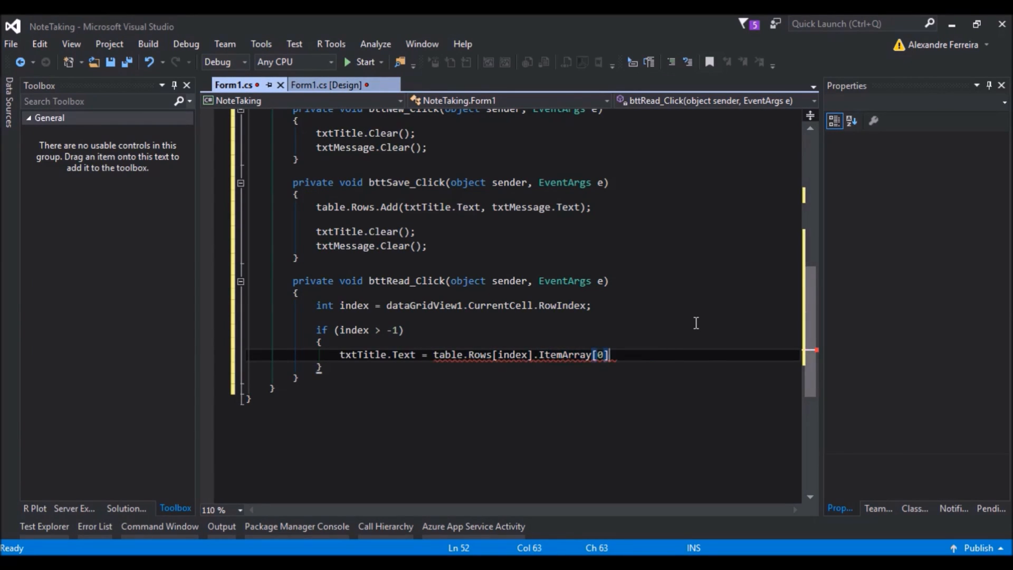
{"action": "type", "text": ";"}
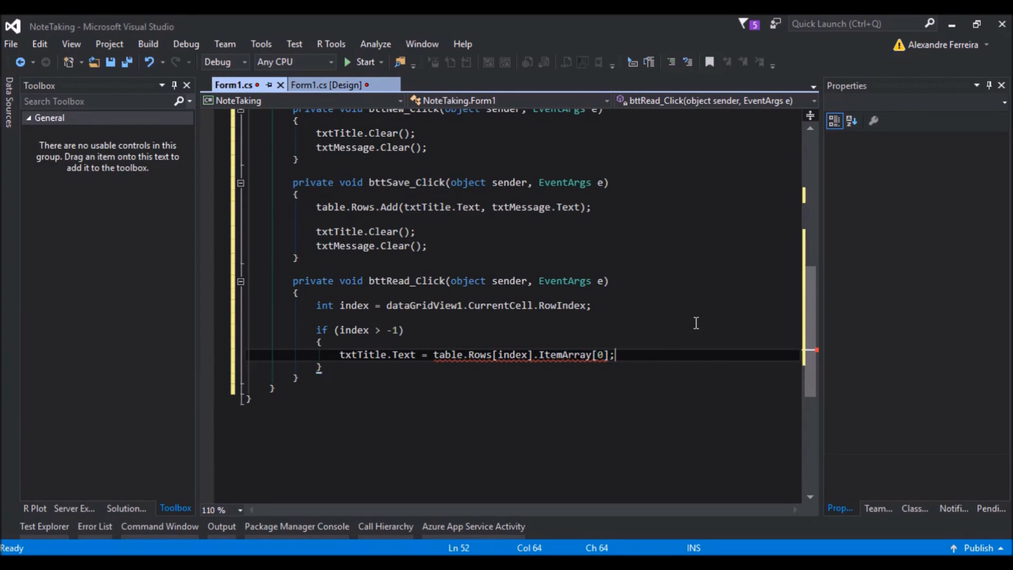
{"action": "type", "text": ".ToString()"}
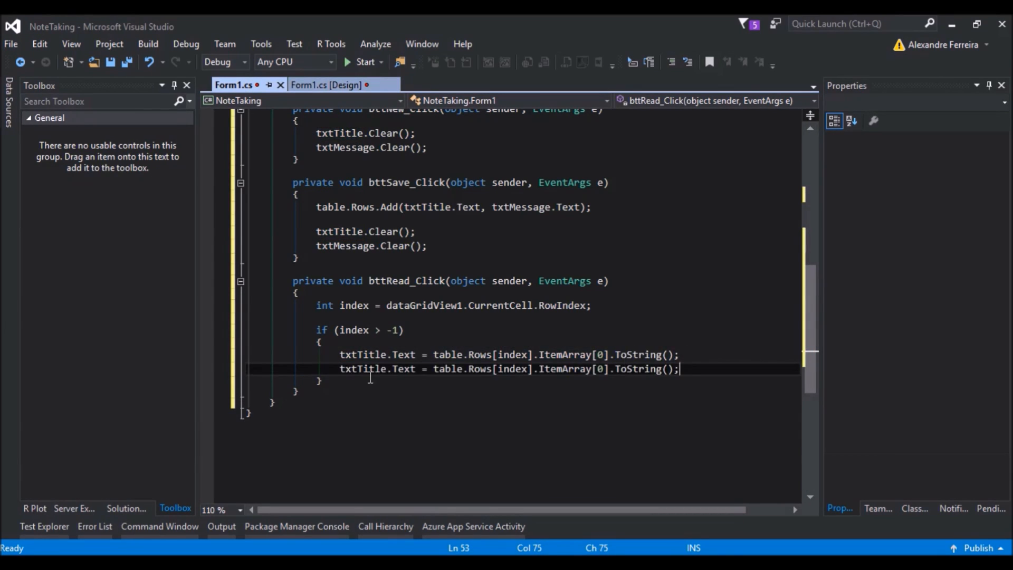
{"action": "type", "text": "txtM"}
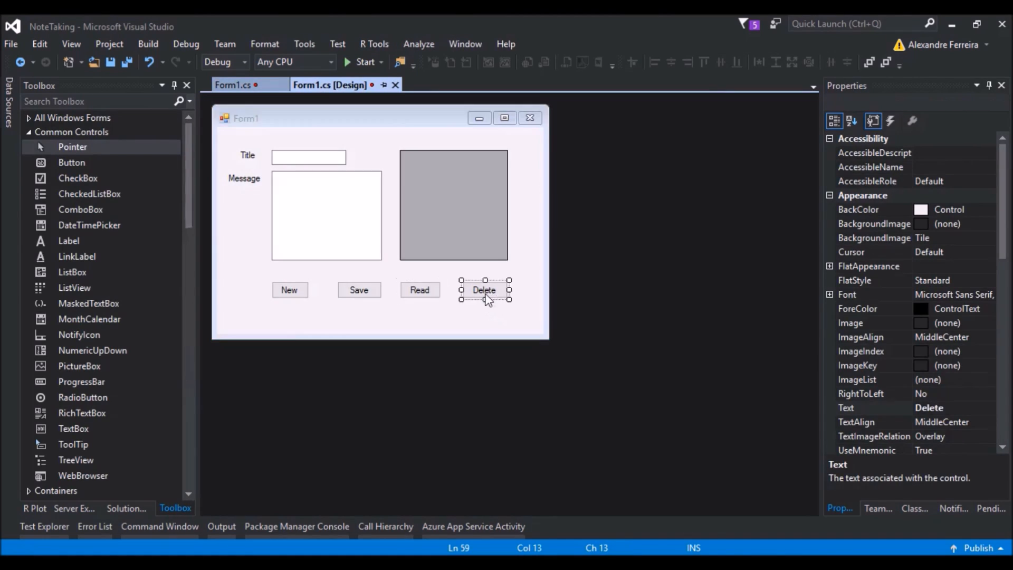
Write bttDelete_Click to call table.Rows[index].Delete() on the current grid row.
{"action": "double_click", "coordinate": [484, 290]}
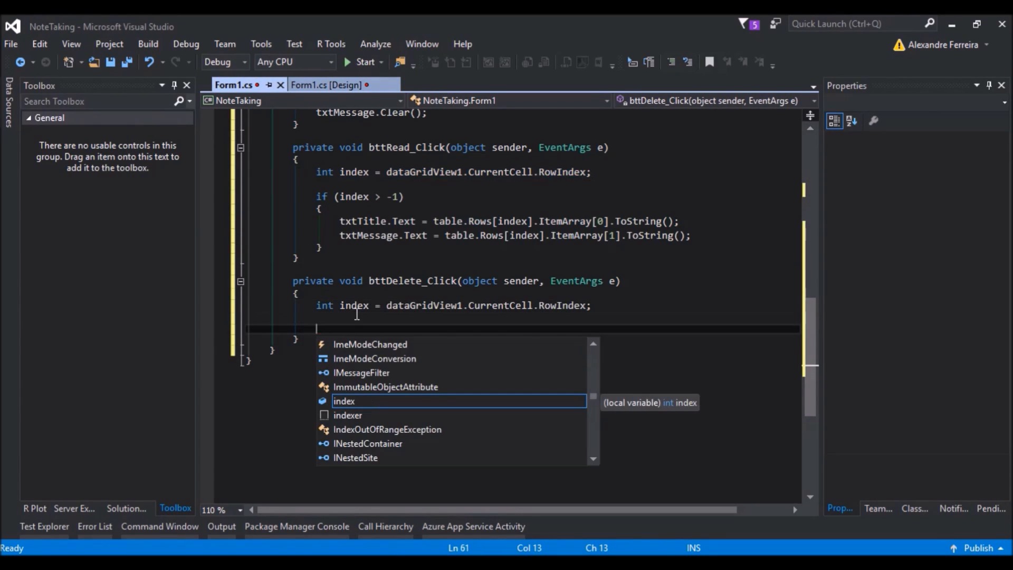
{"action": "type", "text": "t"}
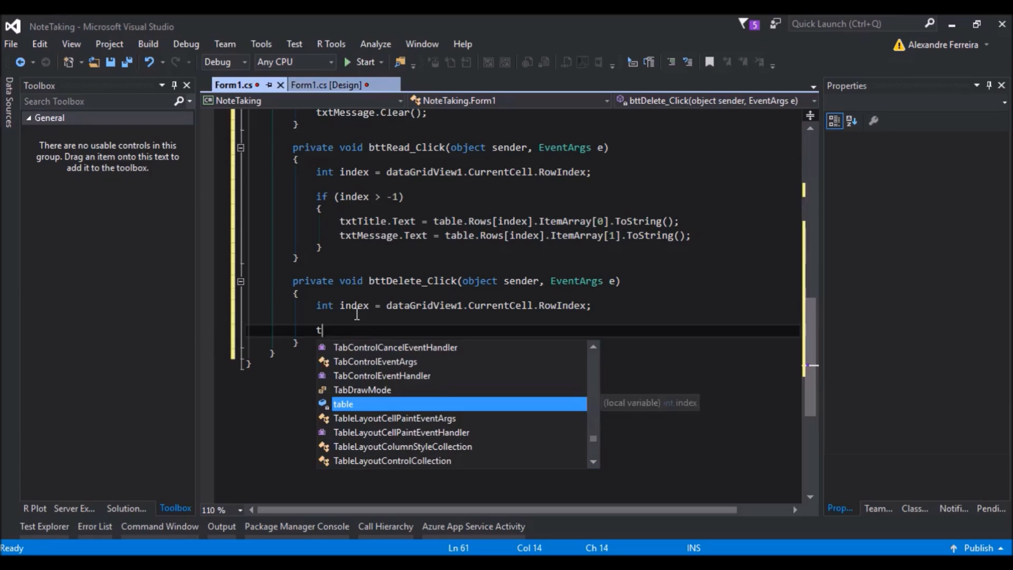
{"action": "type", "text": "able"}
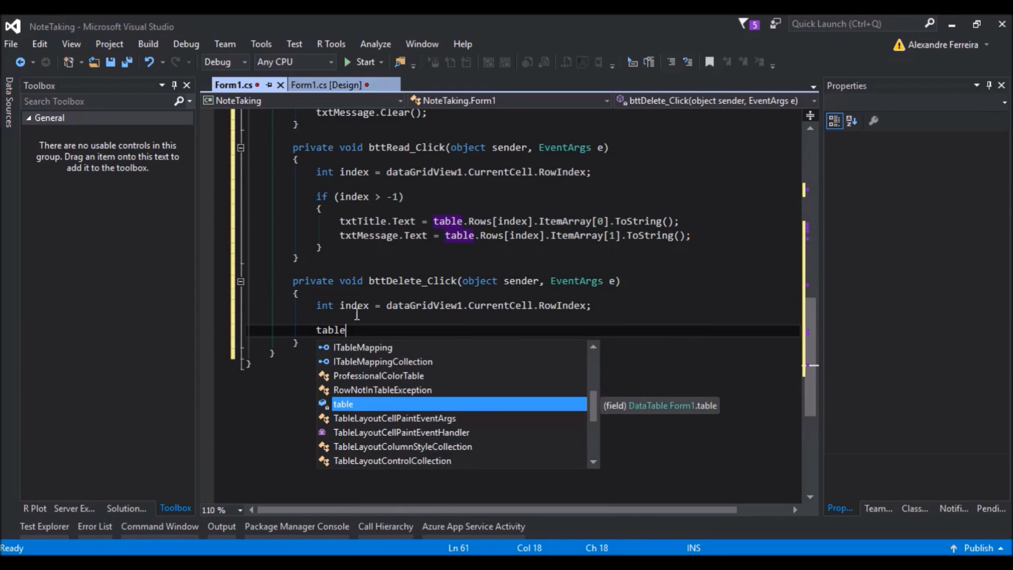
{"action": "type", "text": ".Rows[index].De"}
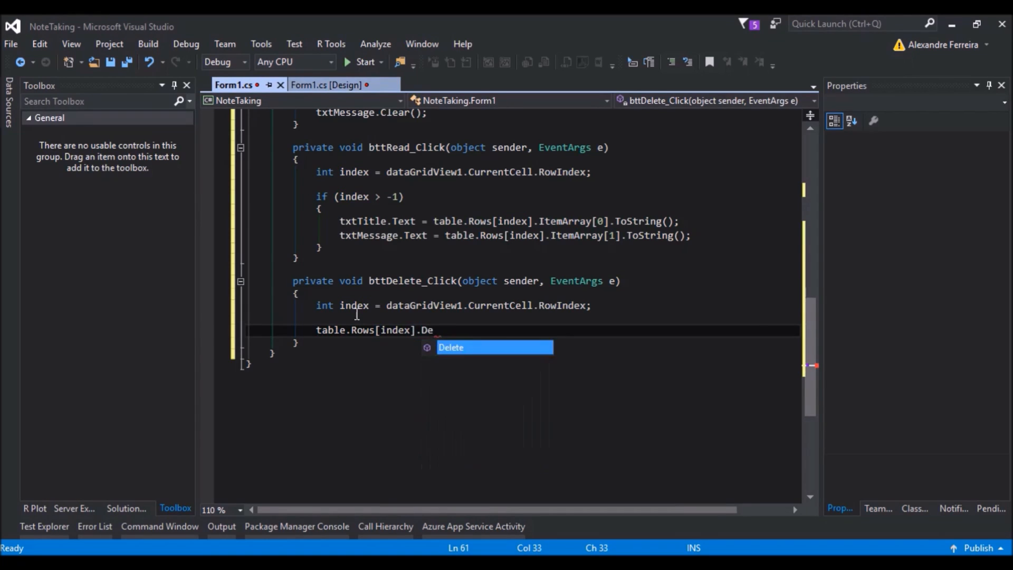
{"action": "key", "text": "Tab"}
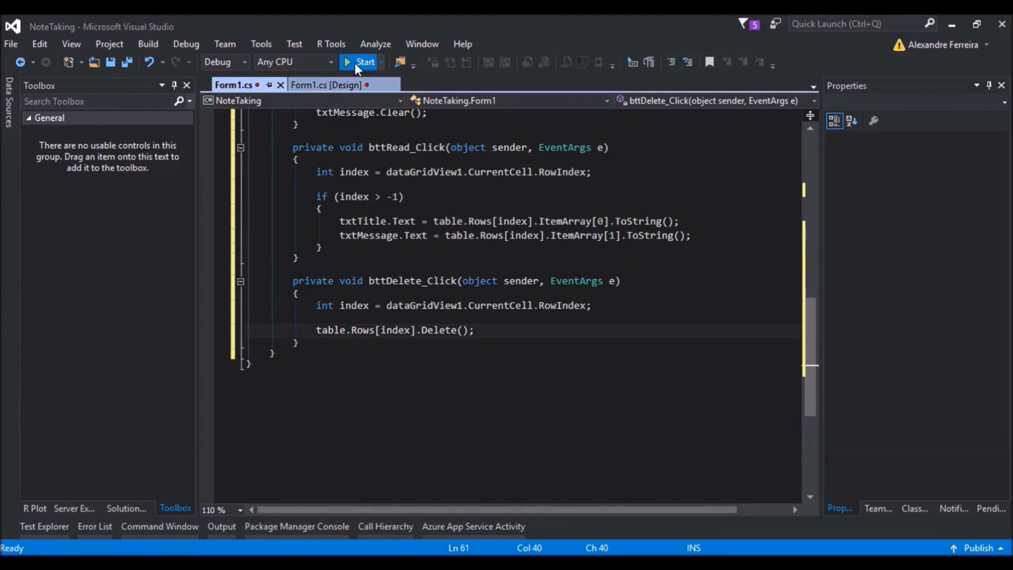
Run the note app and save a note titled 'Any' with message 'Ane'.
{"action": "left_click", "coordinate": [360, 63]}
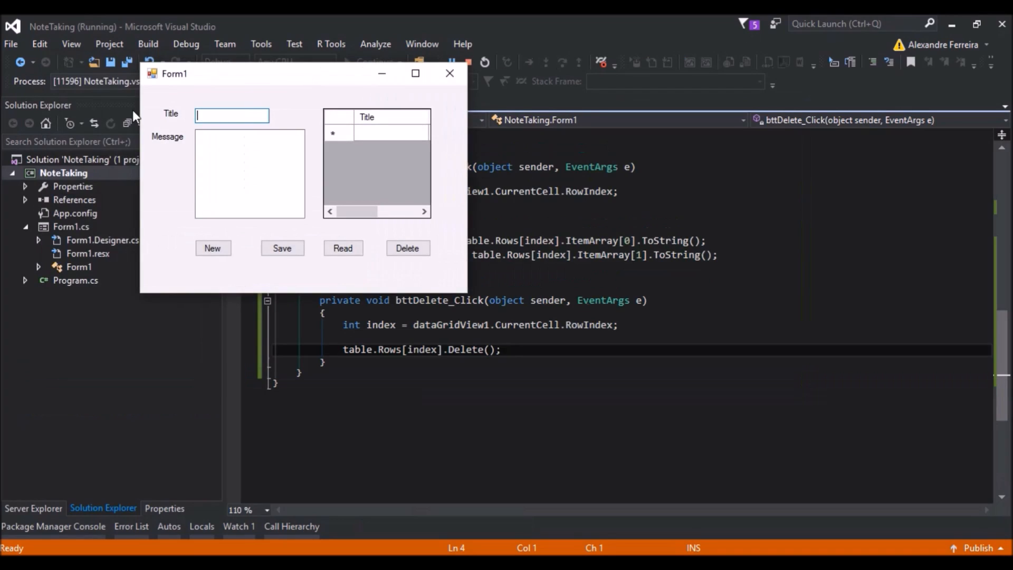
{"action": "type", "text": "Any"}
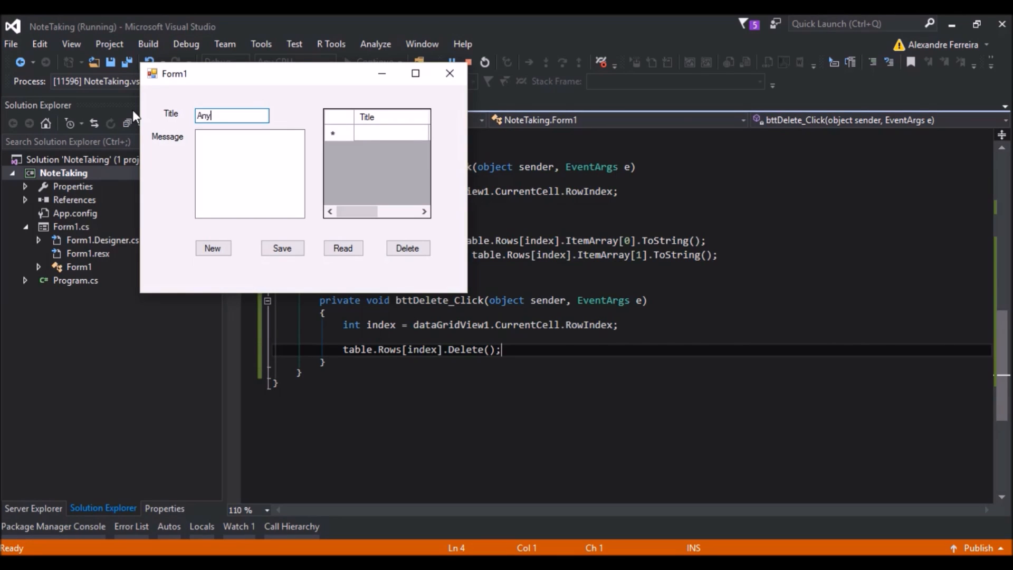
{"action": "type", "text": "Ane"}
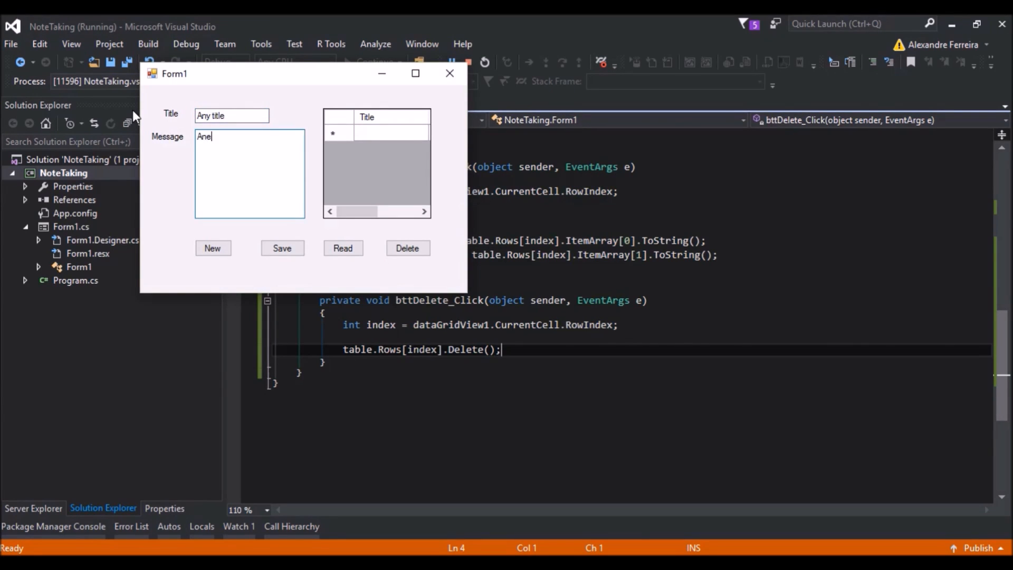
{"action": "left_click", "coordinate": [281, 248]}
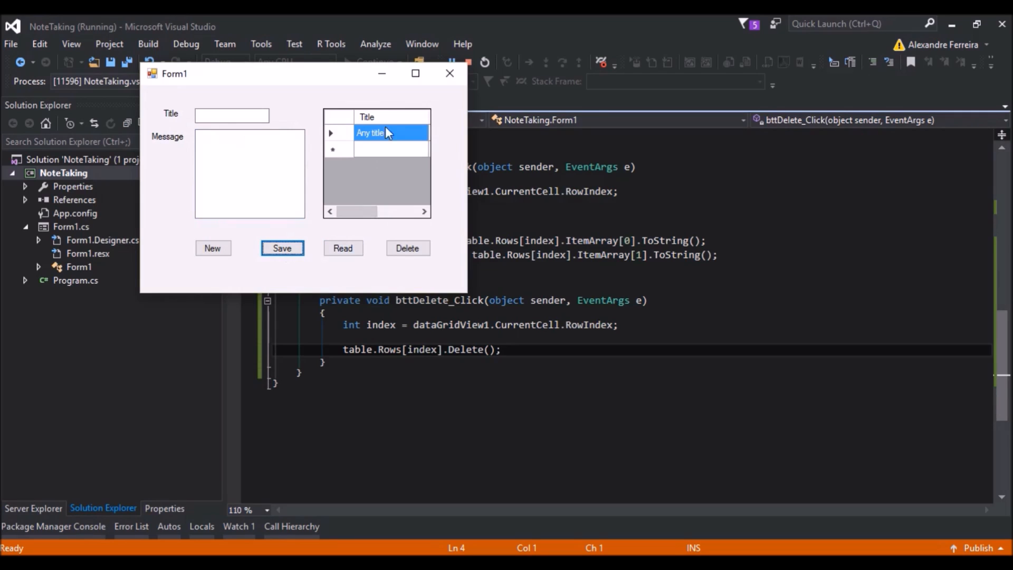
Read the saved note back into the text boxes, then delete it.
{"action": "left_click", "coordinate": [343, 249]}
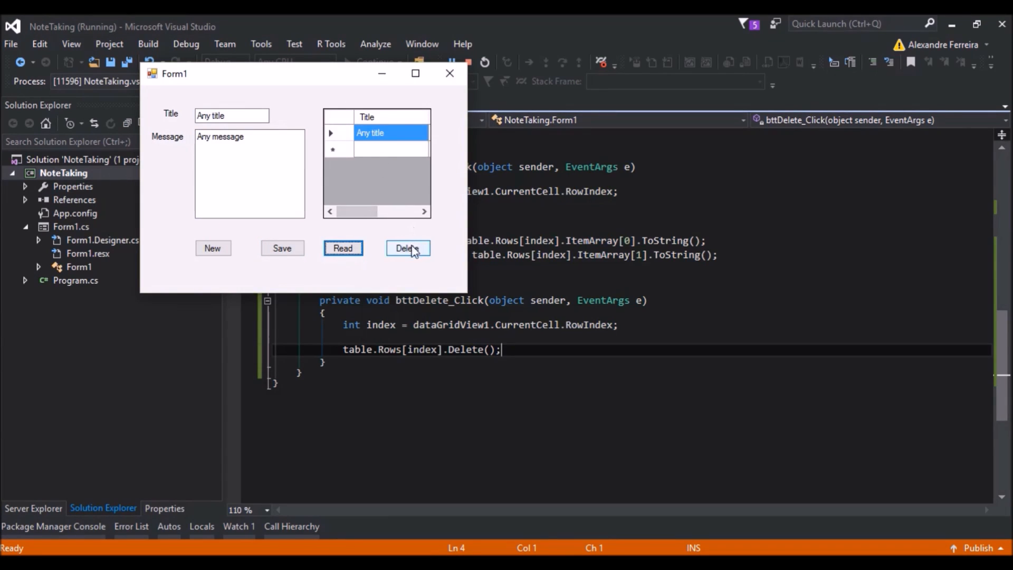
{"action": "left_click", "coordinate": [407, 248]}
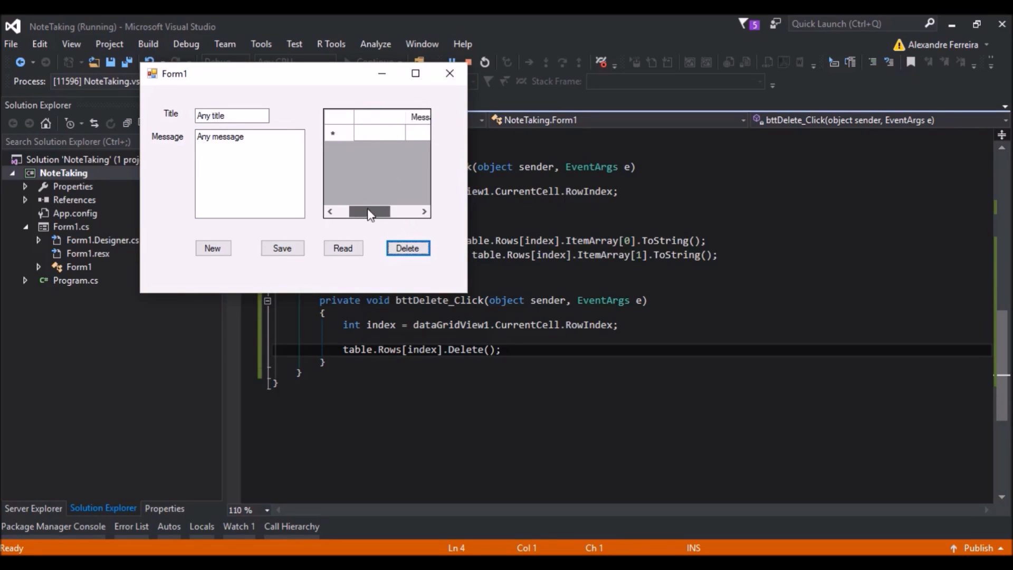
{"action": "type", "text": "as"}
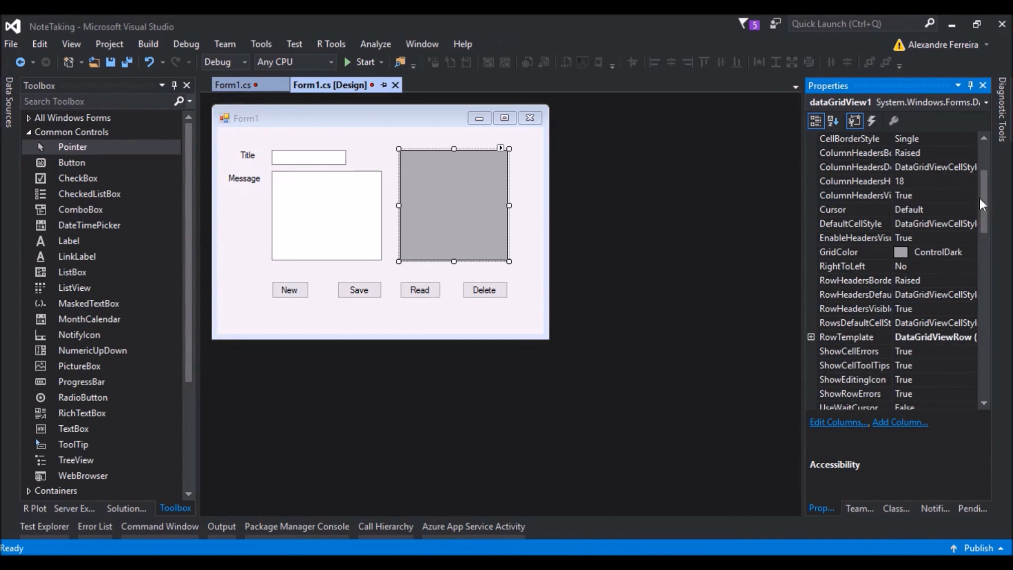
Hide dataGridView1's row headers and set AllowUserToAddRows to False.
{"action": "left_click", "coordinate": [854, 308]}
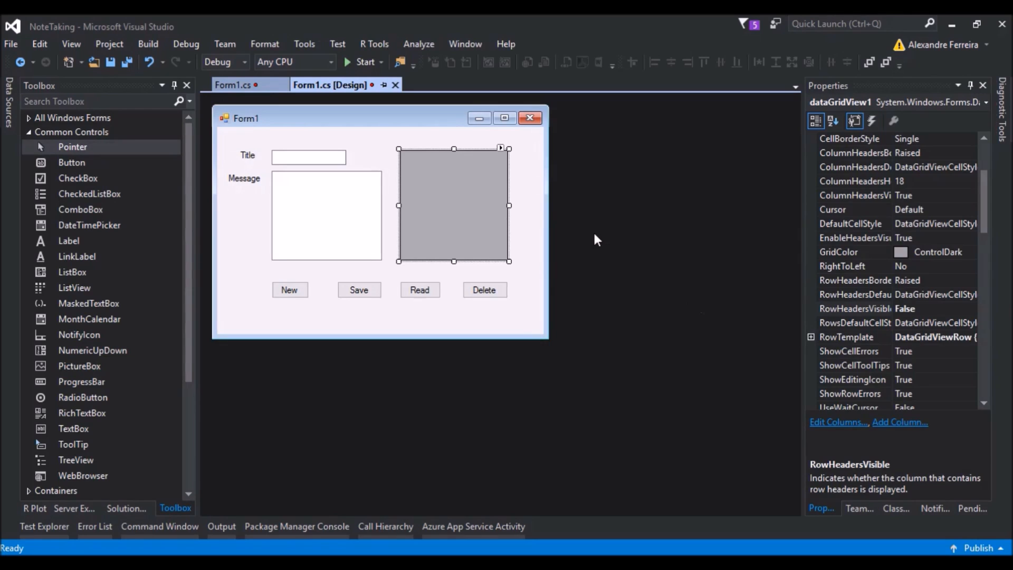
{"action": "left_click", "coordinate": [815, 121]}
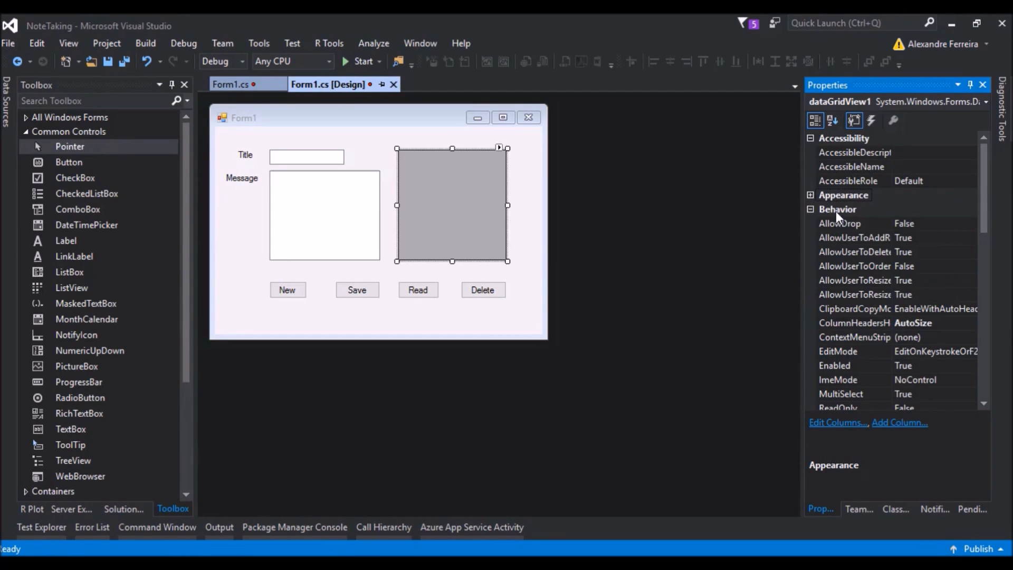
{"action": "left_click", "coordinate": [860, 237]}
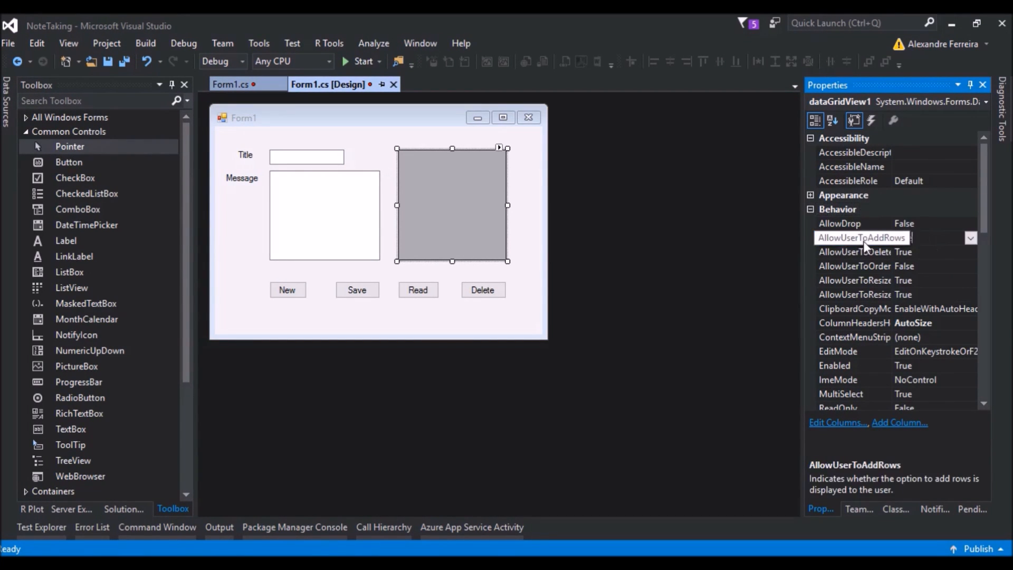
{"action": "left_click", "coordinate": [930, 238]}
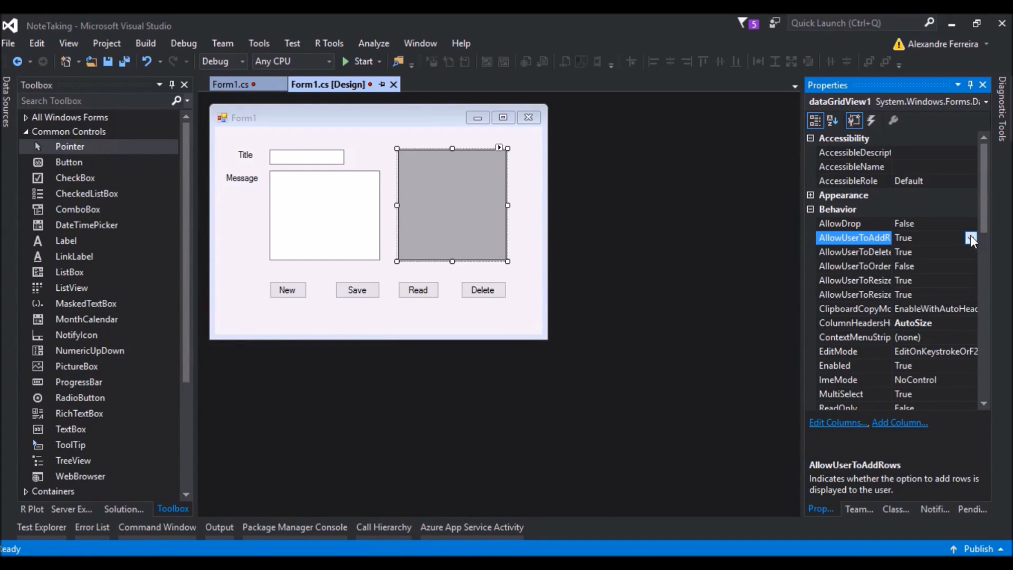
{"action": "left_click", "coordinate": [971, 238]}
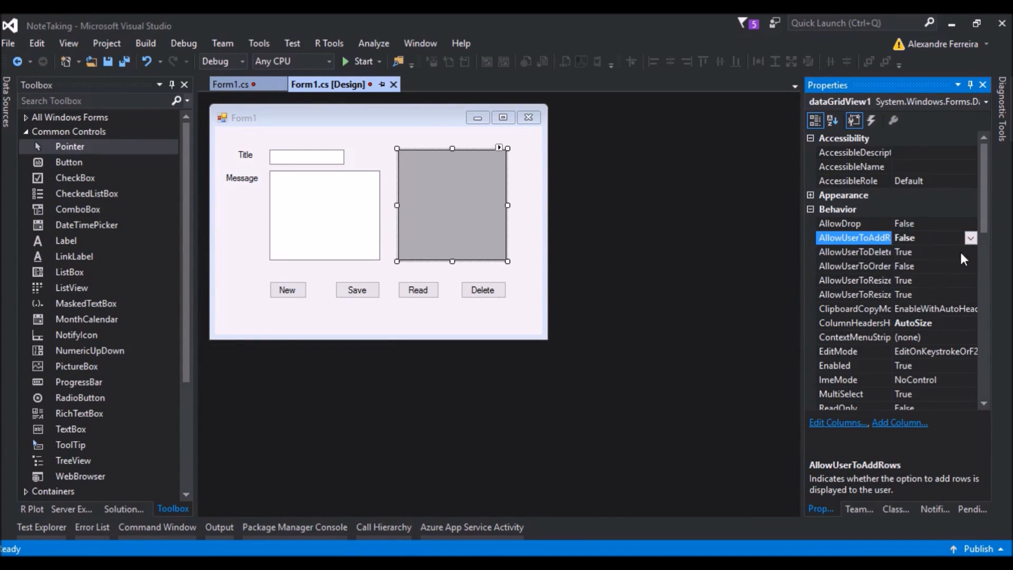
Disallow deleting and resizing rows, set ReadOnly to True, and return to Form1.cs.
{"action": "left_click", "coordinate": [853, 251]}
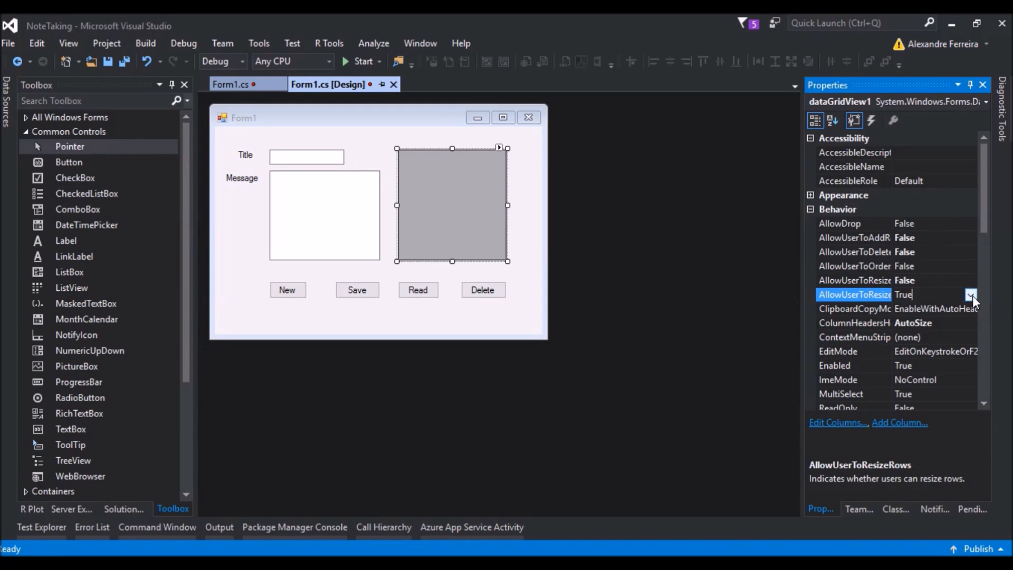
{"action": "left_click", "coordinate": [971, 294]}
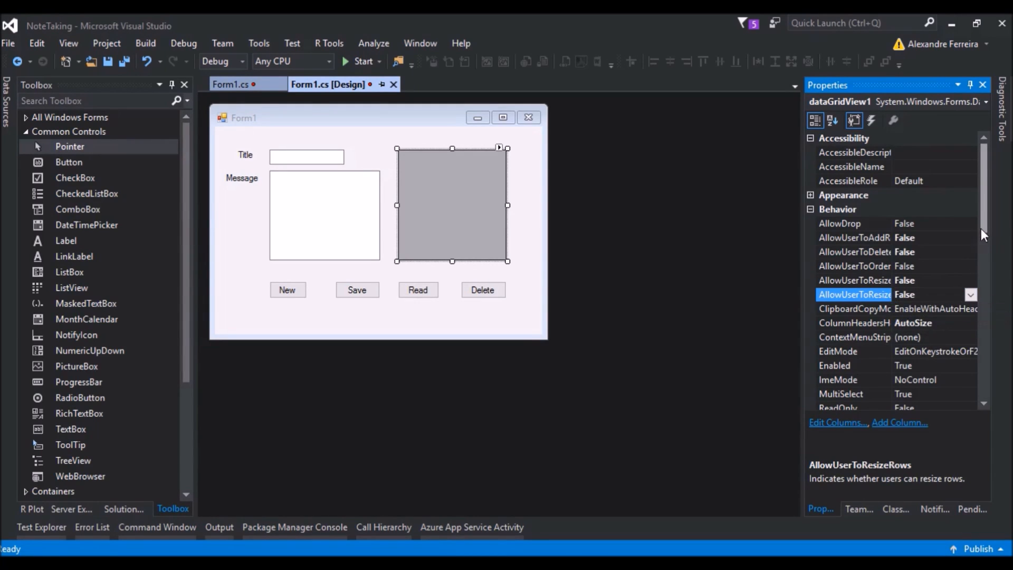
{"action": "scroll", "scroll_direction": "down", "scroll_amount": 3}
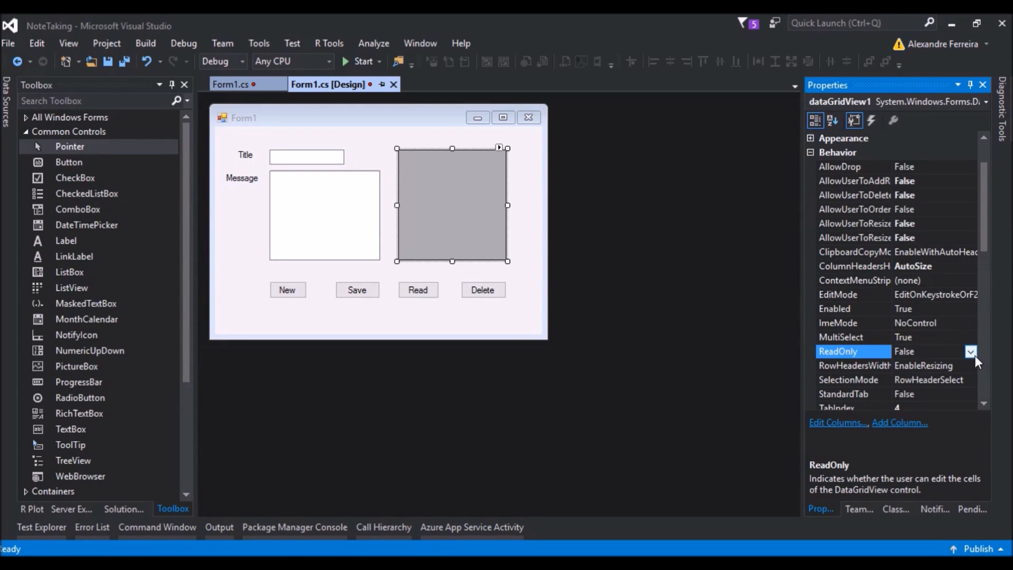
{"action": "left_click", "coordinate": [970, 351]}
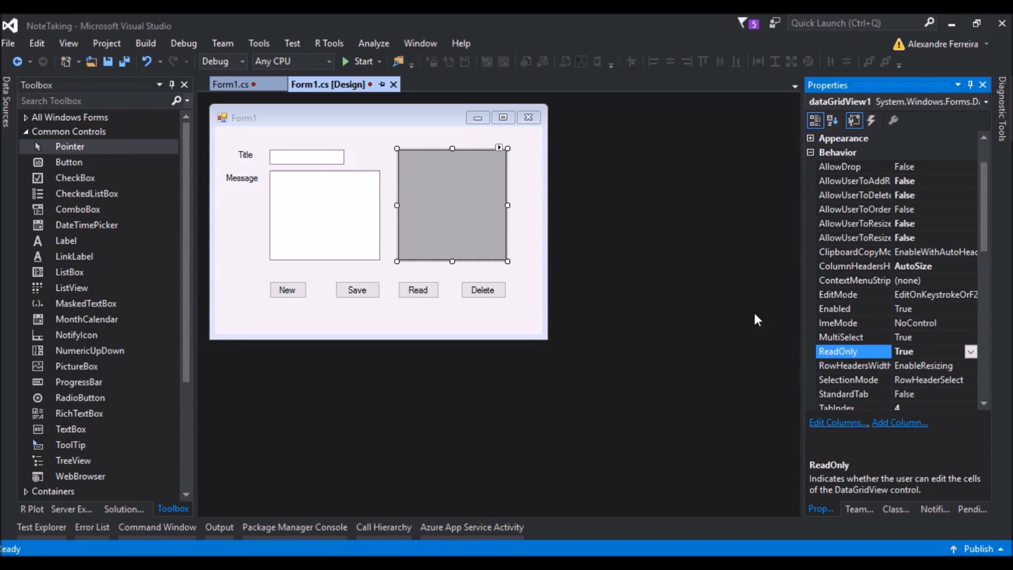
{"action": "mouse_move", "coordinate": [655, 250]}
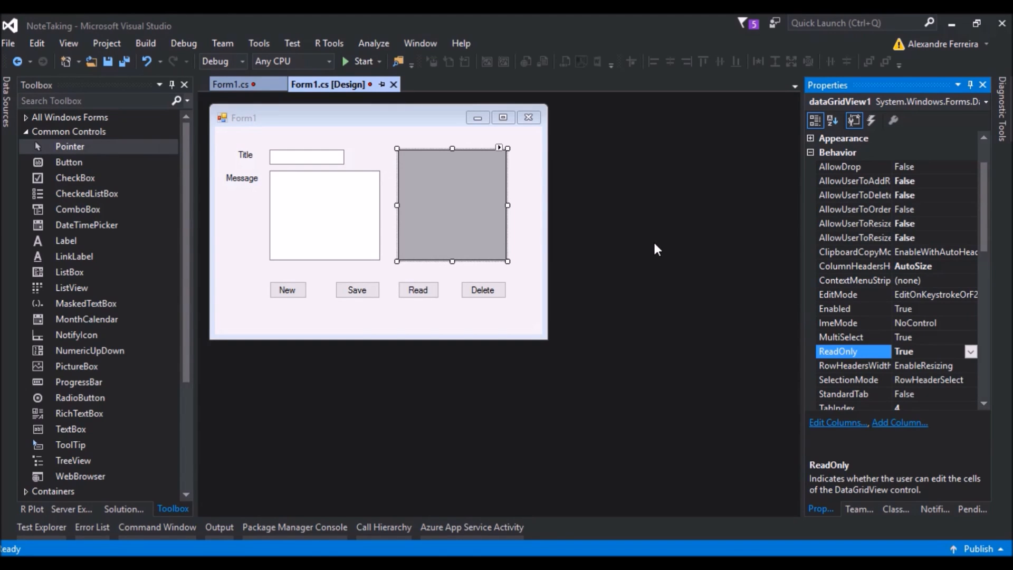
{"action": "left_click", "coordinate": [230, 84]}
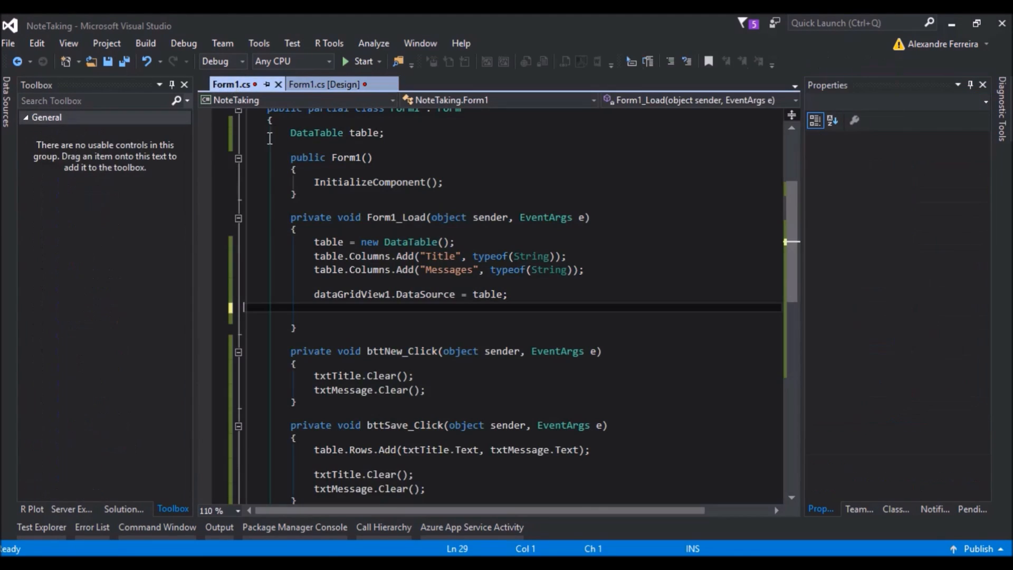
Add dataGridView1.Columns["Messages"].Visible = false; to Form1_Load and start debugging.
{"action": "type", "text": "dataGridView1."}
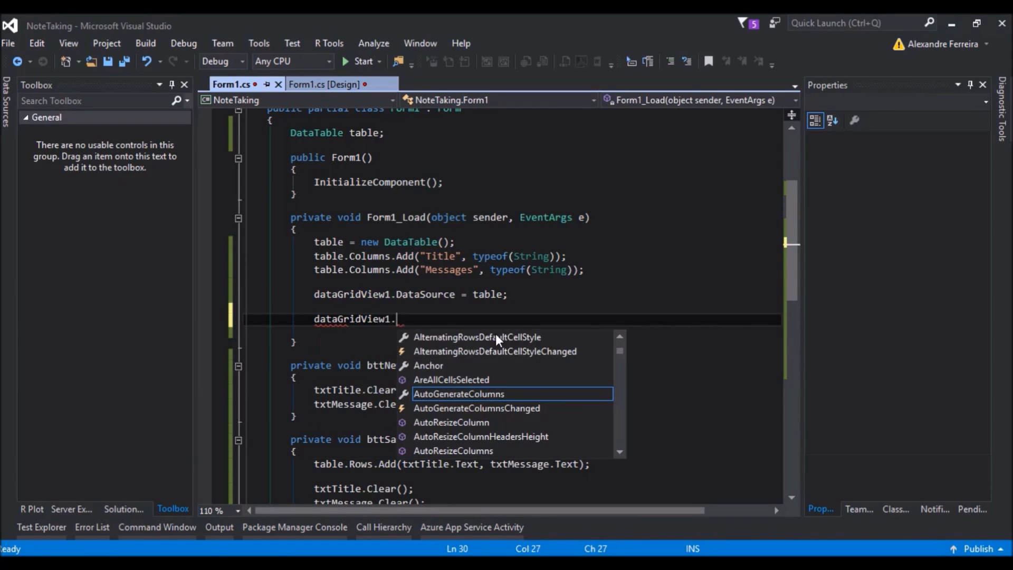
{"action": "type", "text": "Columns[\"Me"}
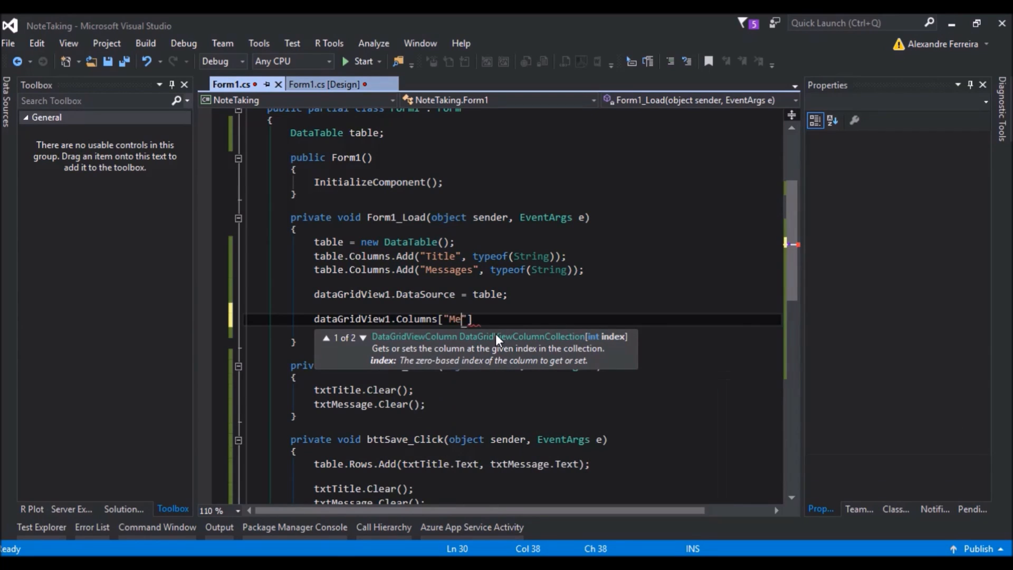
{"action": "type", "text": "ssages"}
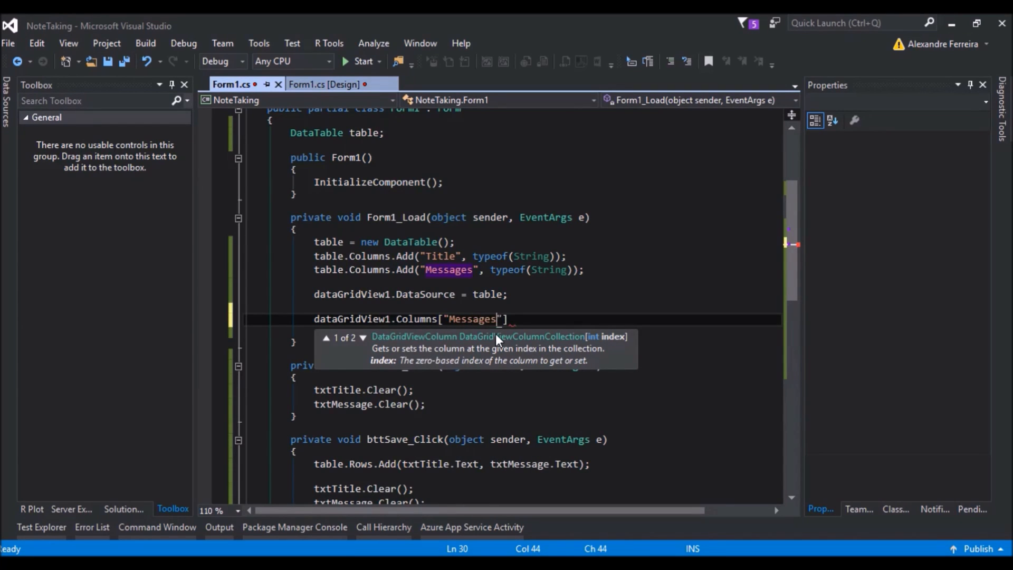
{"action": "type", "text": ".V"}
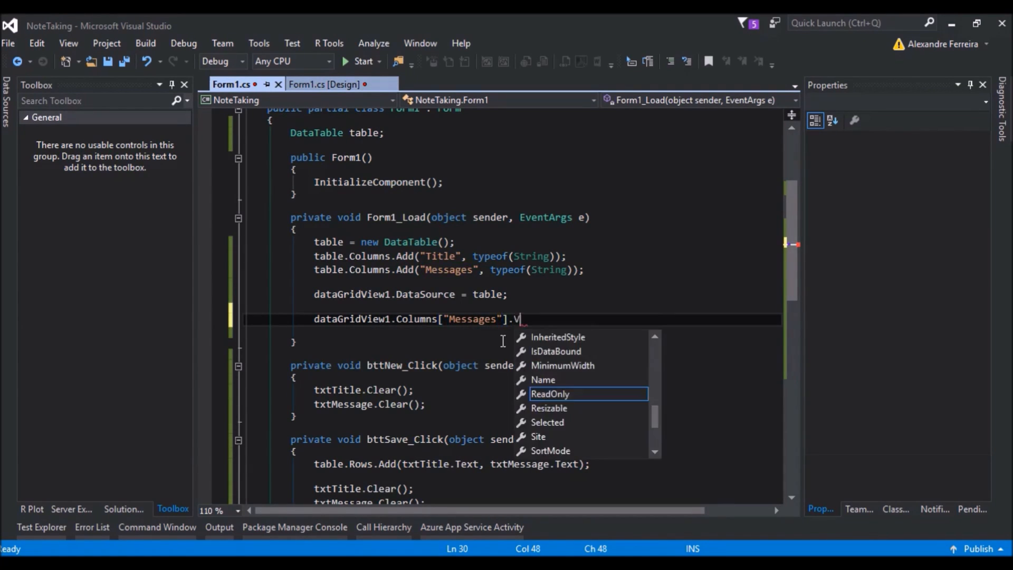
{"action": "type", "text": "isible = f"}
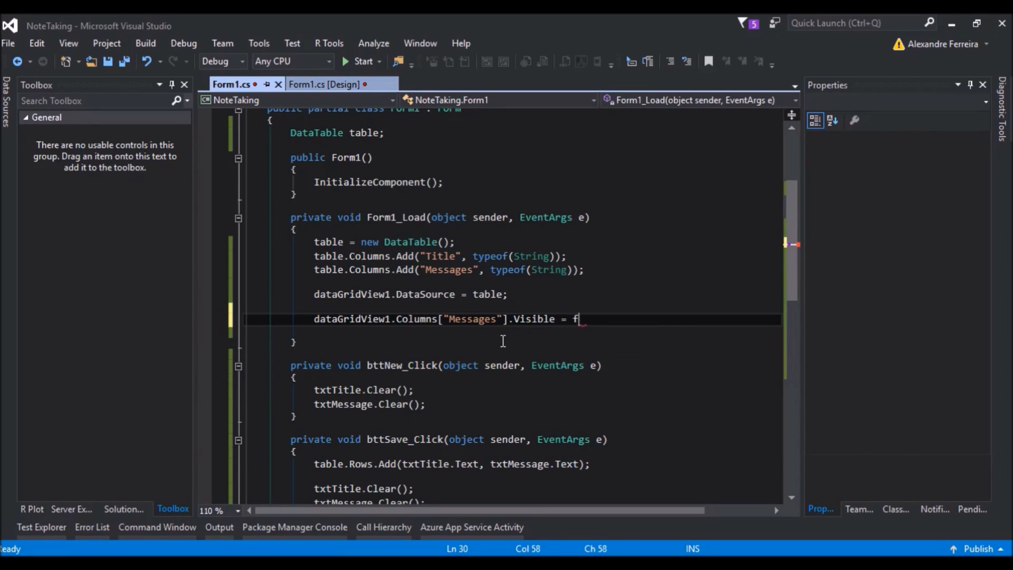
{"action": "type", "text": "alse;"}
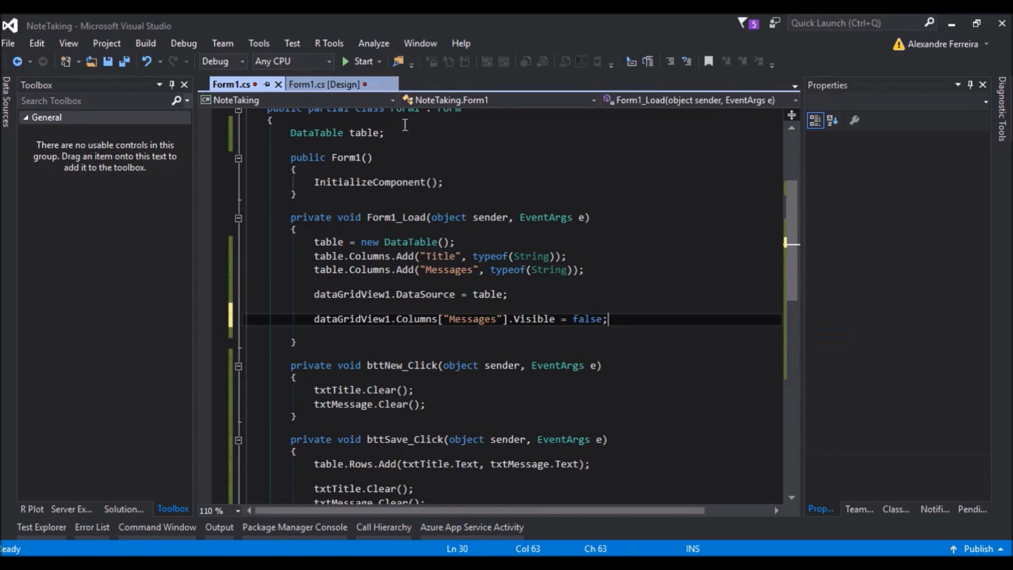
{"action": "left_click", "coordinate": [363, 60]}
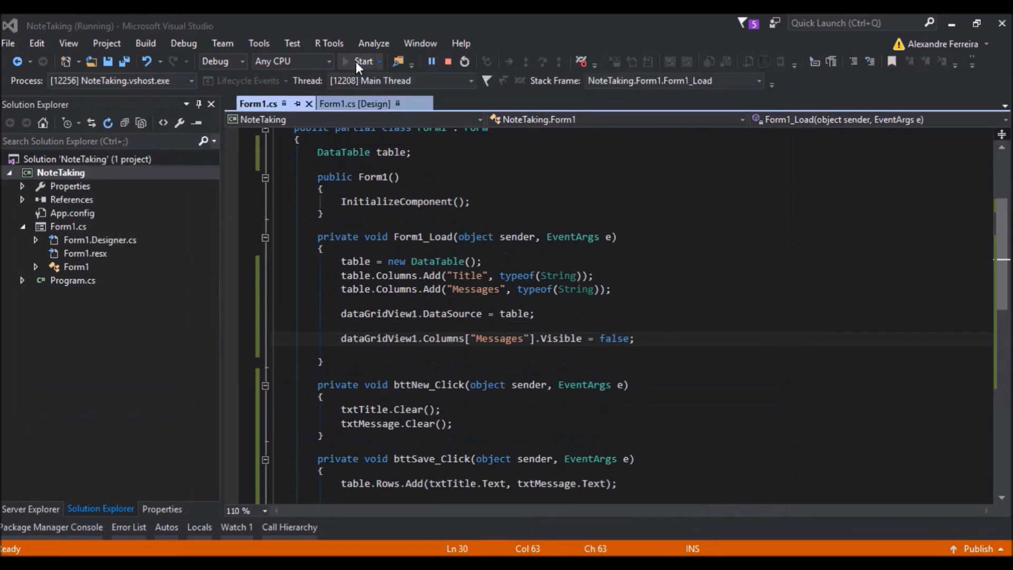
Save a test note, check the grid lists only Title, and close the app window.
{"action": "left_click", "coordinate": [362, 61]}
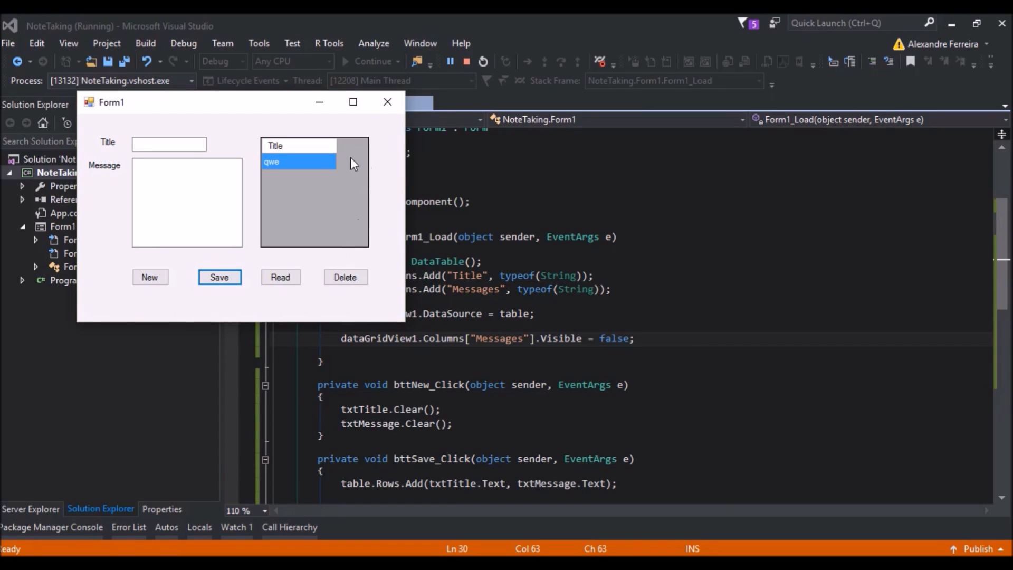
{"action": "mouse_move", "coordinate": [349, 211]}
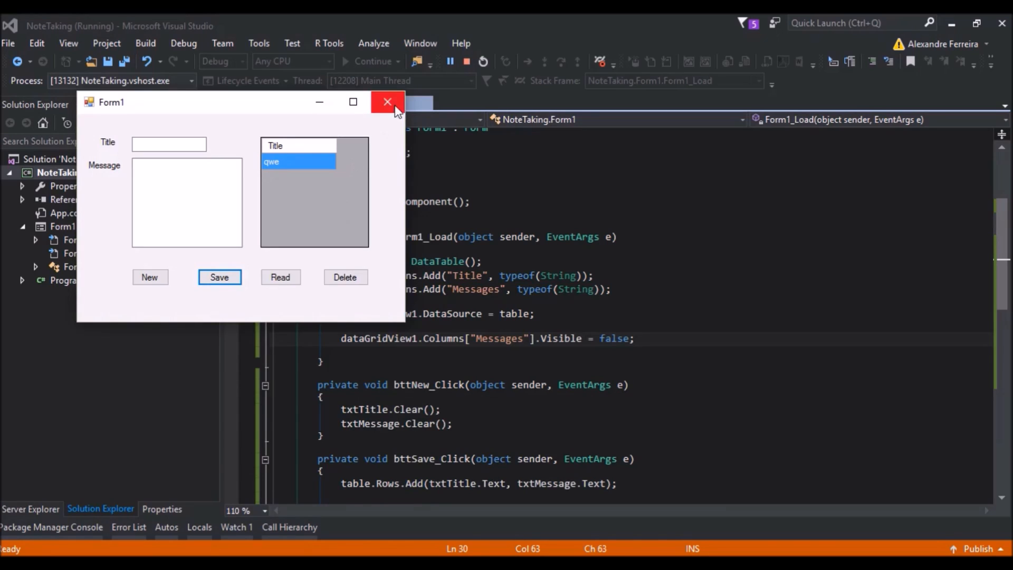
{"action": "left_click", "coordinate": [387, 102]}
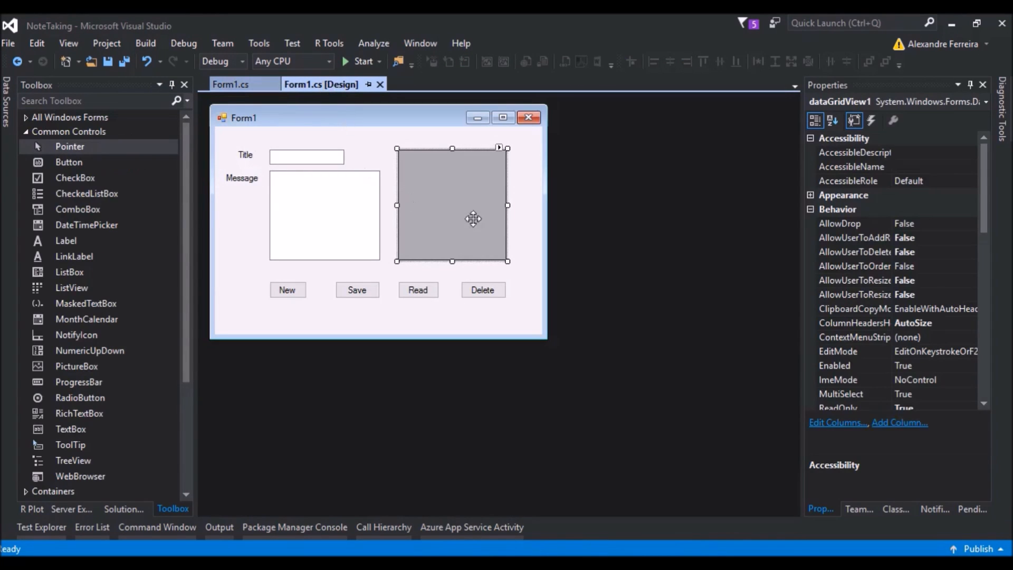
Check the grid's Size property (145, 148), then go back to Form1.cs.
{"action": "scroll", "scroll_direction": "down", "scroll_amount": 3}
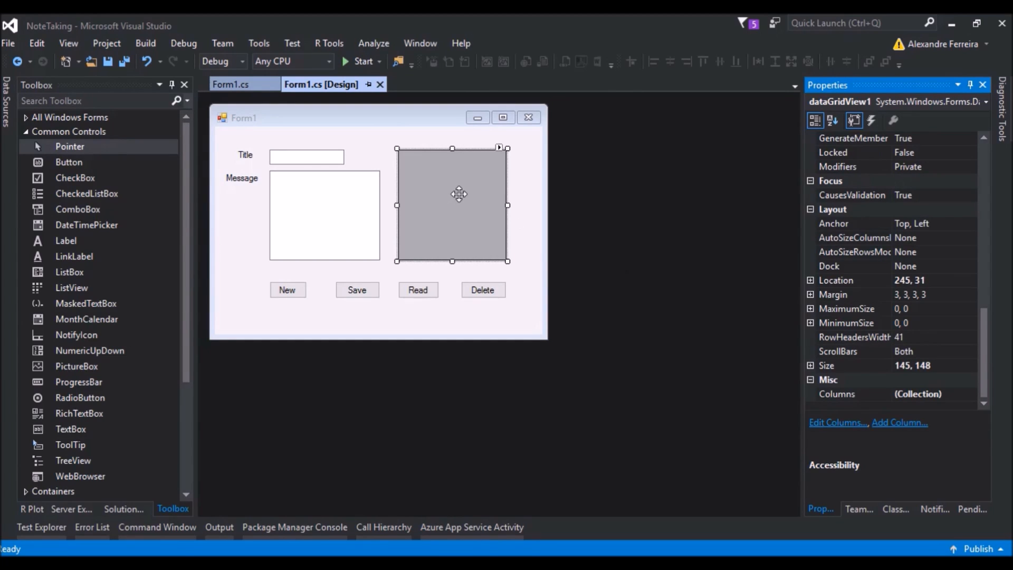
{"action": "left_click", "coordinate": [827, 365]}
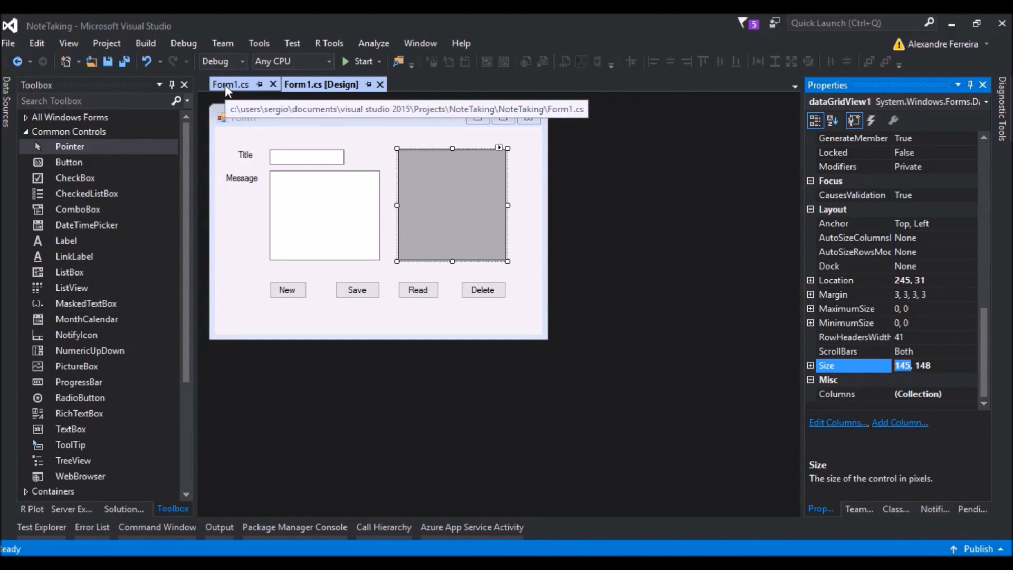
{"action": "left_click", "coordinate": [231, 84]}
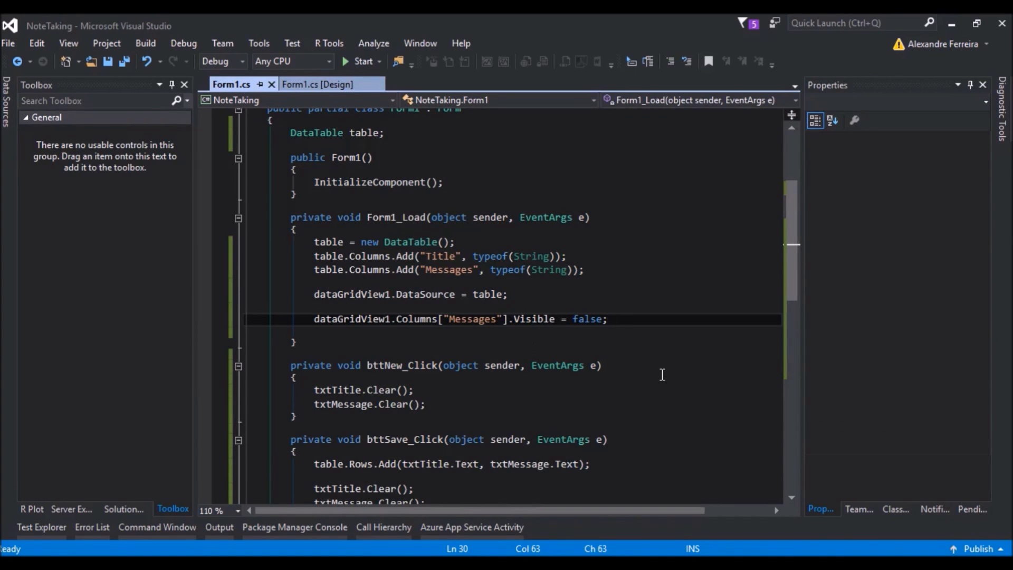
Set dataGridView1.Columns["Title"].Width = 140 in Form1_Load and run the app.
{"action": "type", "text": "d"}
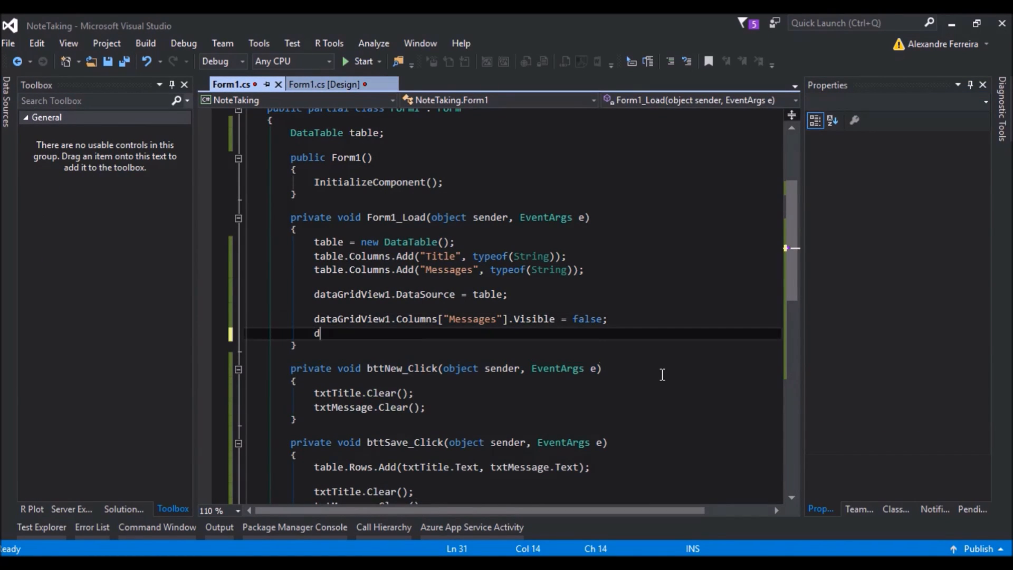
{"action": "type", "text": "ataGridView1.Columns[\"Title\"]."}
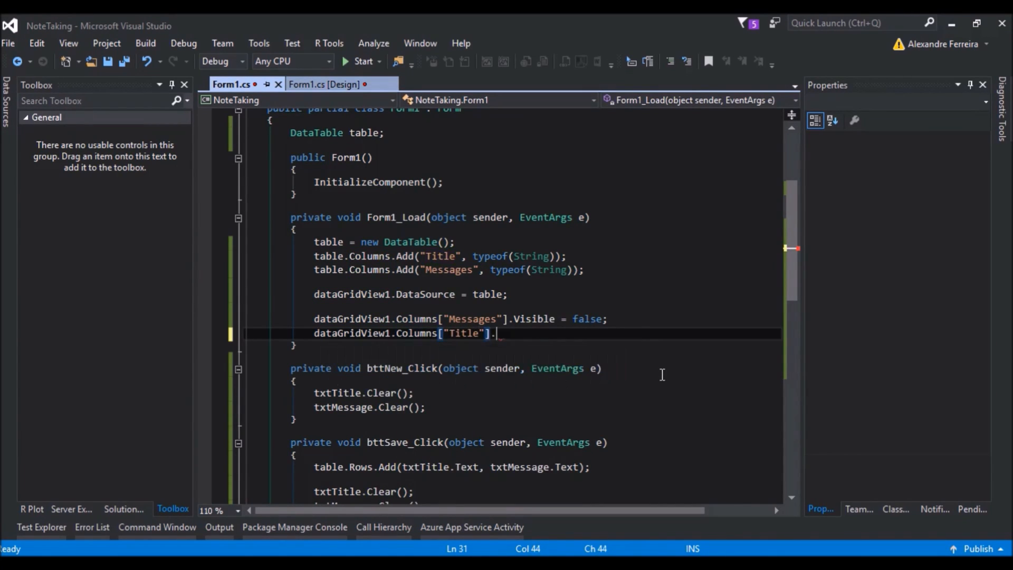
{"action": "type", "text": "Width ="}
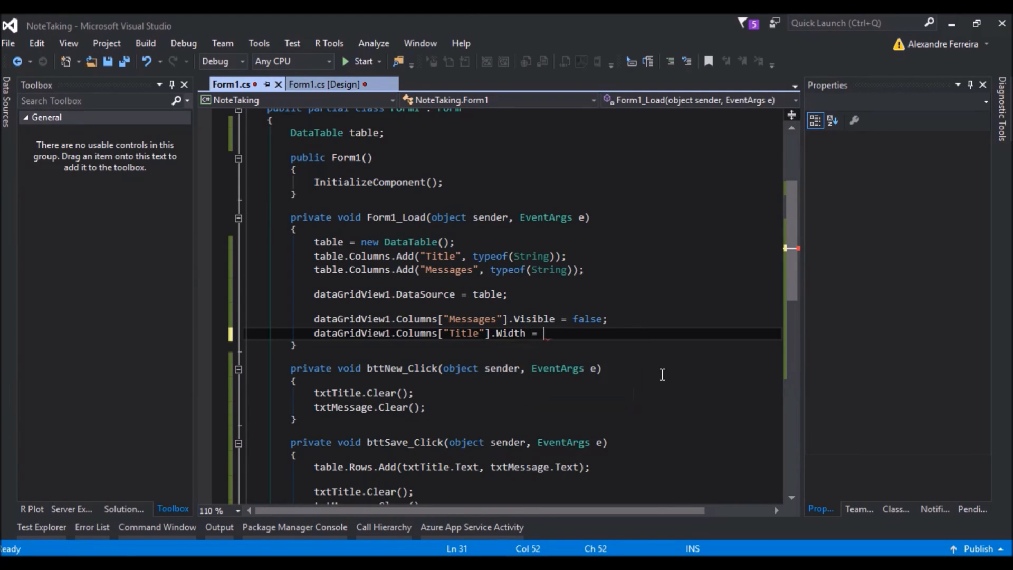
{"action": "type", "text": "140"}
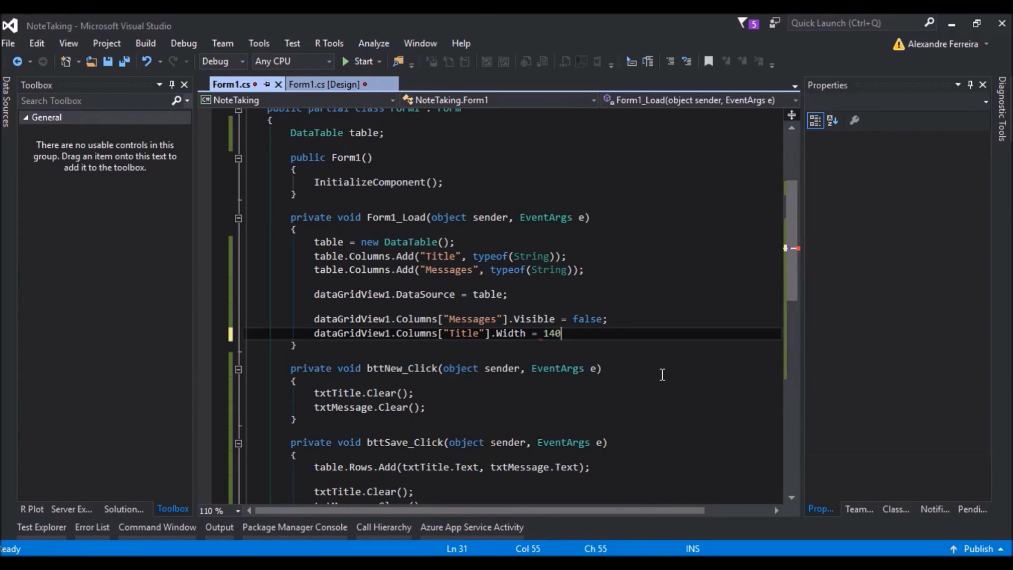
{"action": "type", "text": ";"}
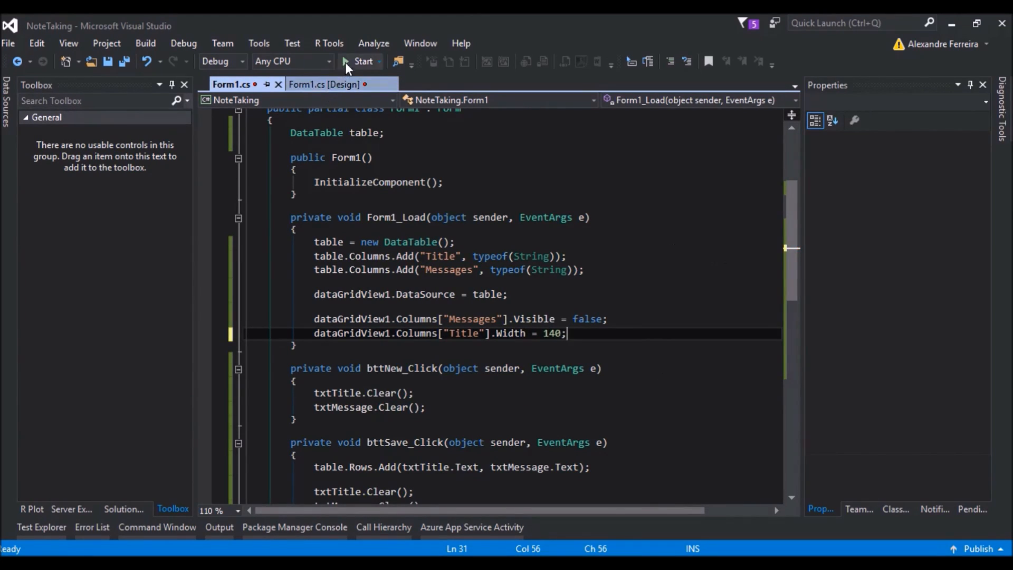
{"action": "left_click", "coordinate": [360, 61]}
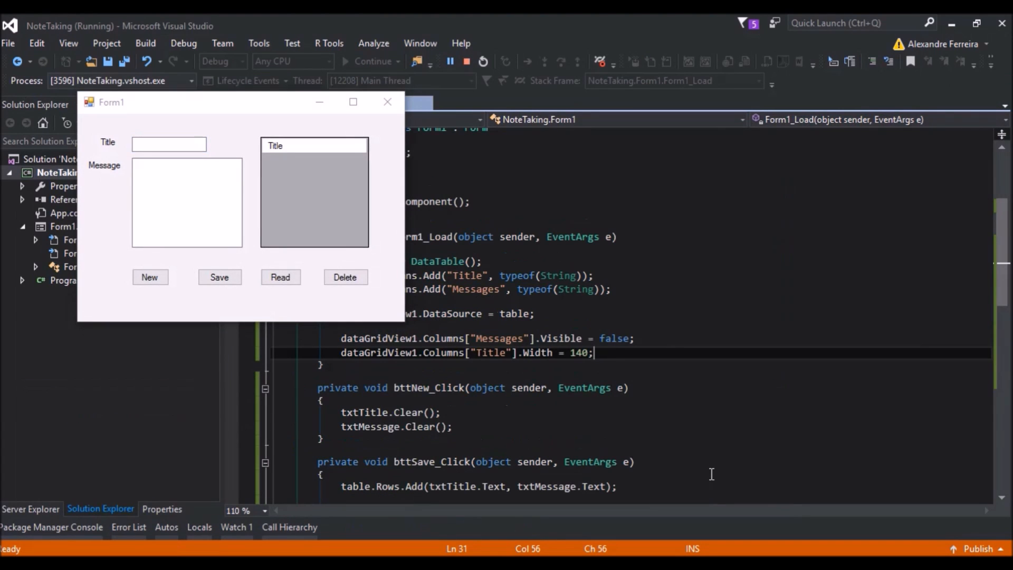